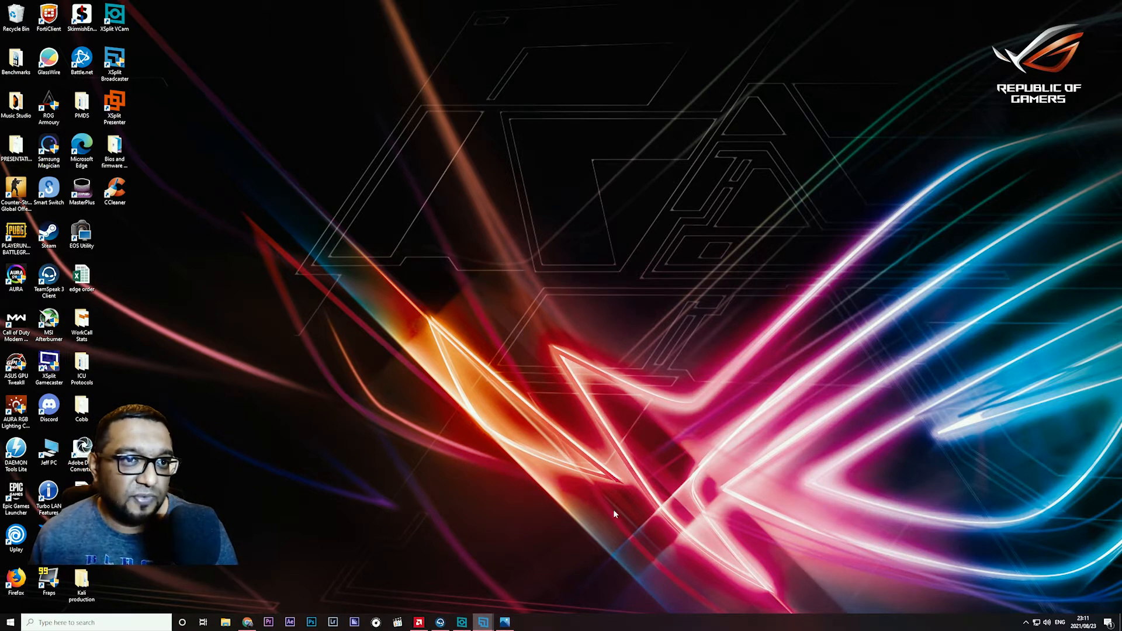
mouse_move(554, 380)
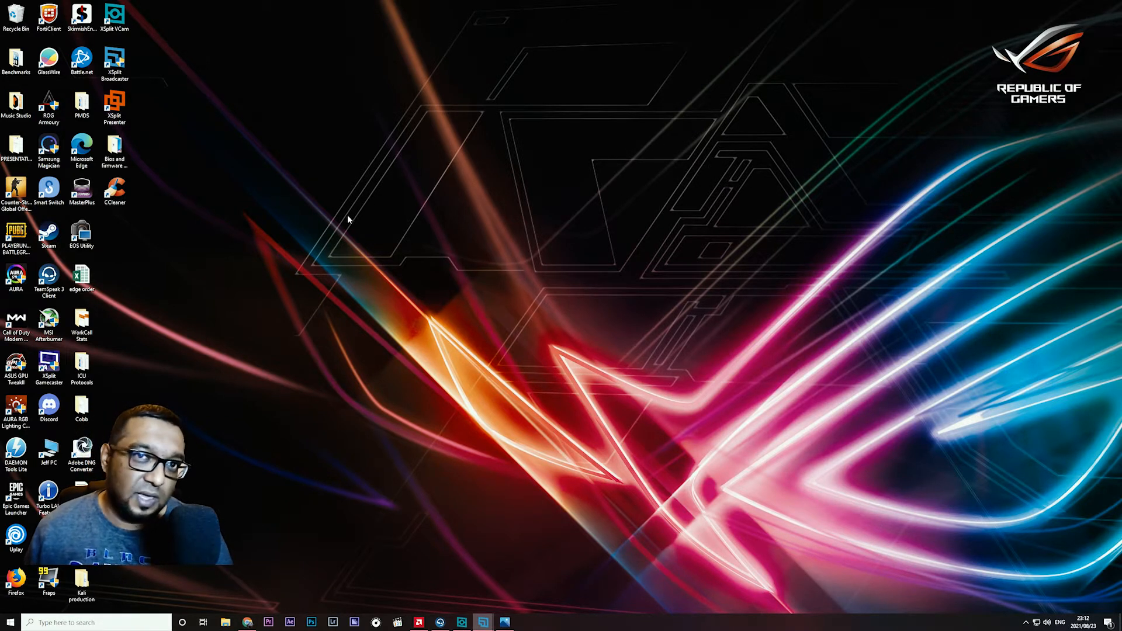
mouse_move(360, 224)
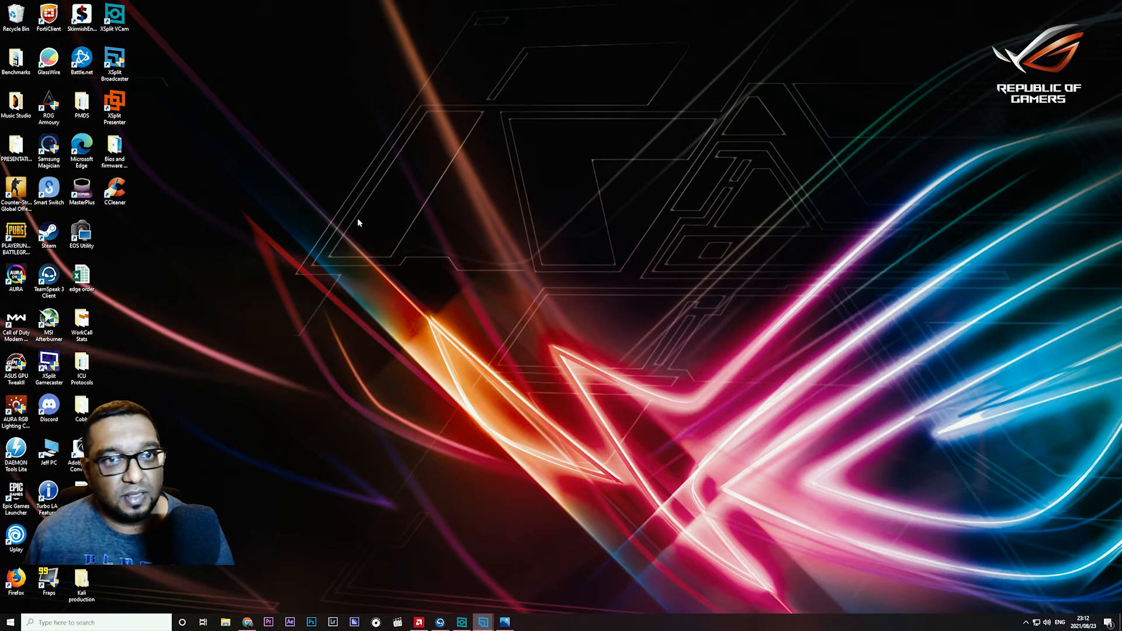
mouse_move(395, 212)
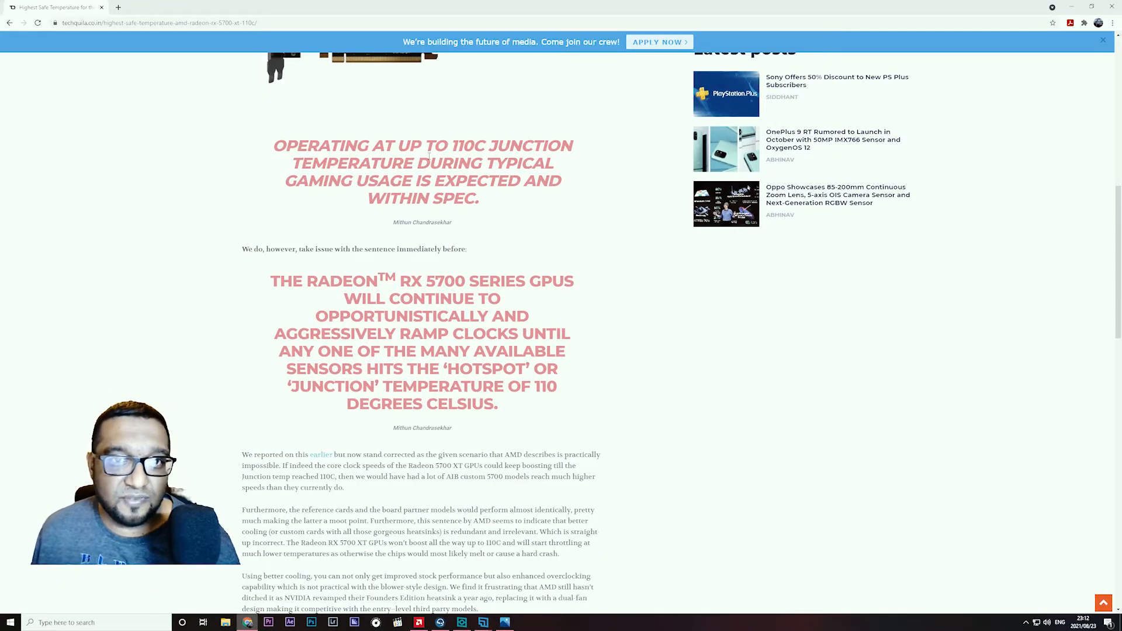
mouse_move(259, 228)
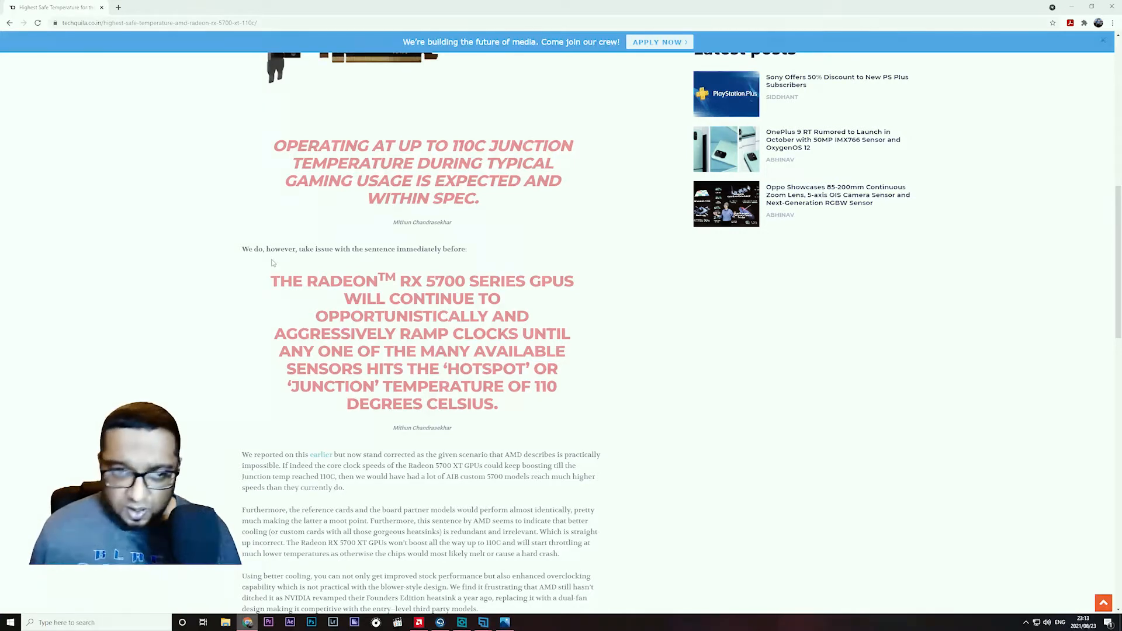
mouse_move(259, 273)
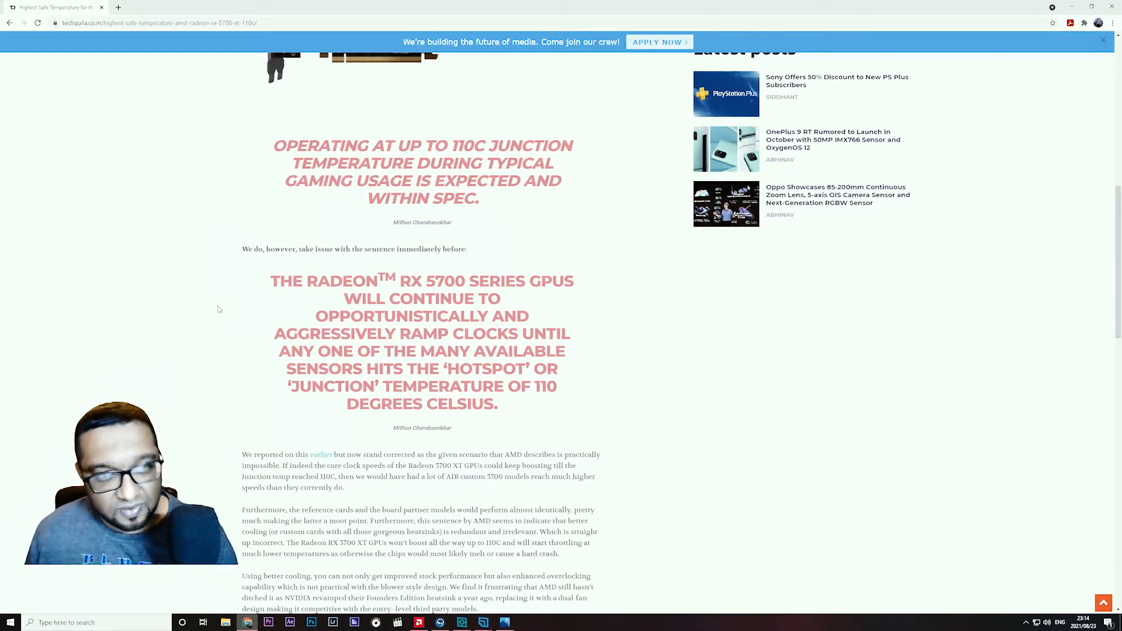
mouse_move(139, 240)
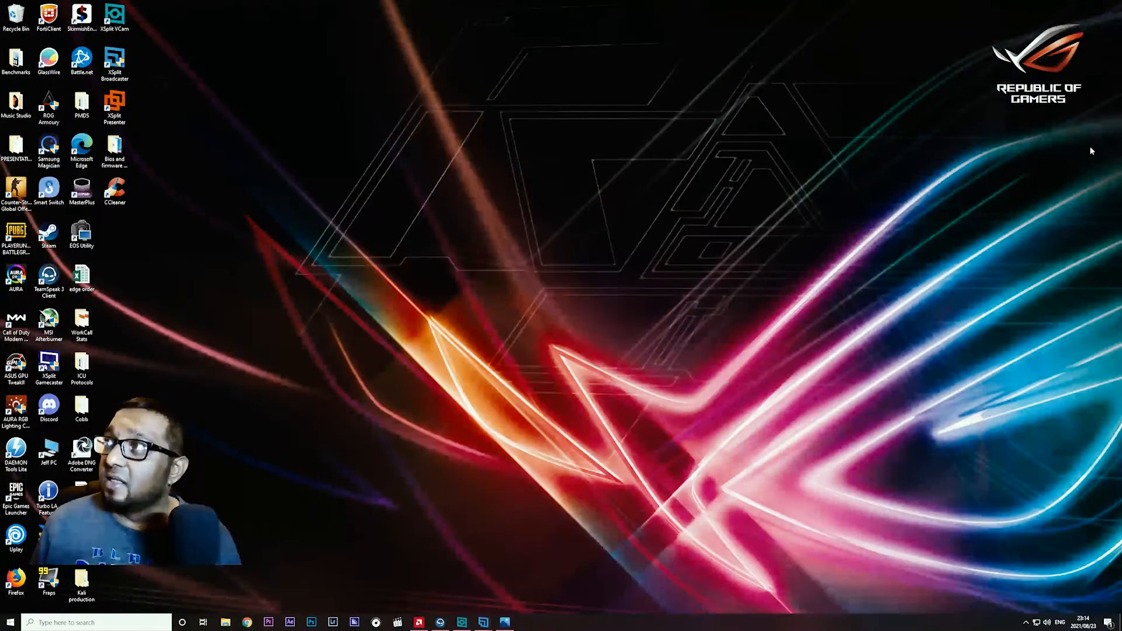
Launch AMD Radeon Software from the taskbar onto its System overview (21.6.1, RX 5700 XT)
click(422, 620)
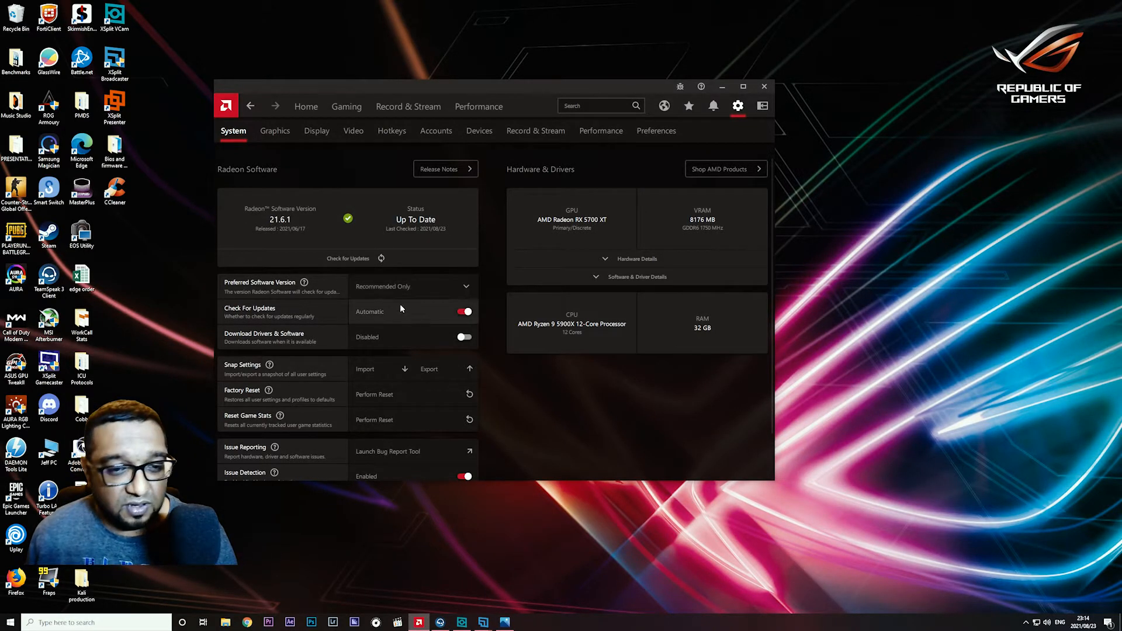
Show the Performance metrics page with live GPU, CPU and VRAM readings
click(414, 286)
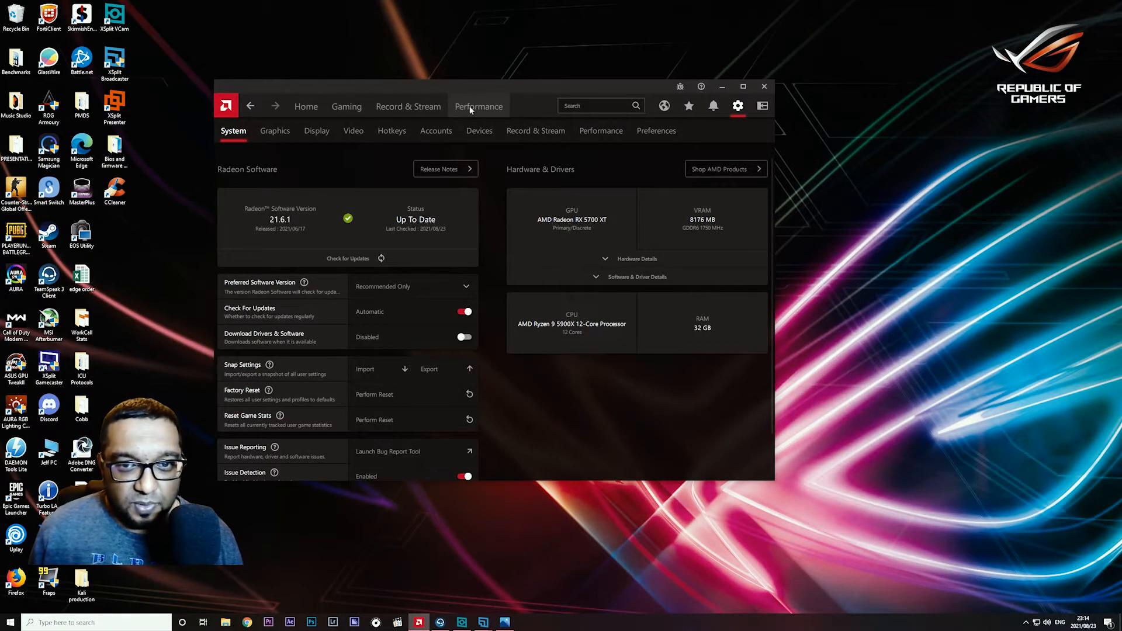
click(478, 107)
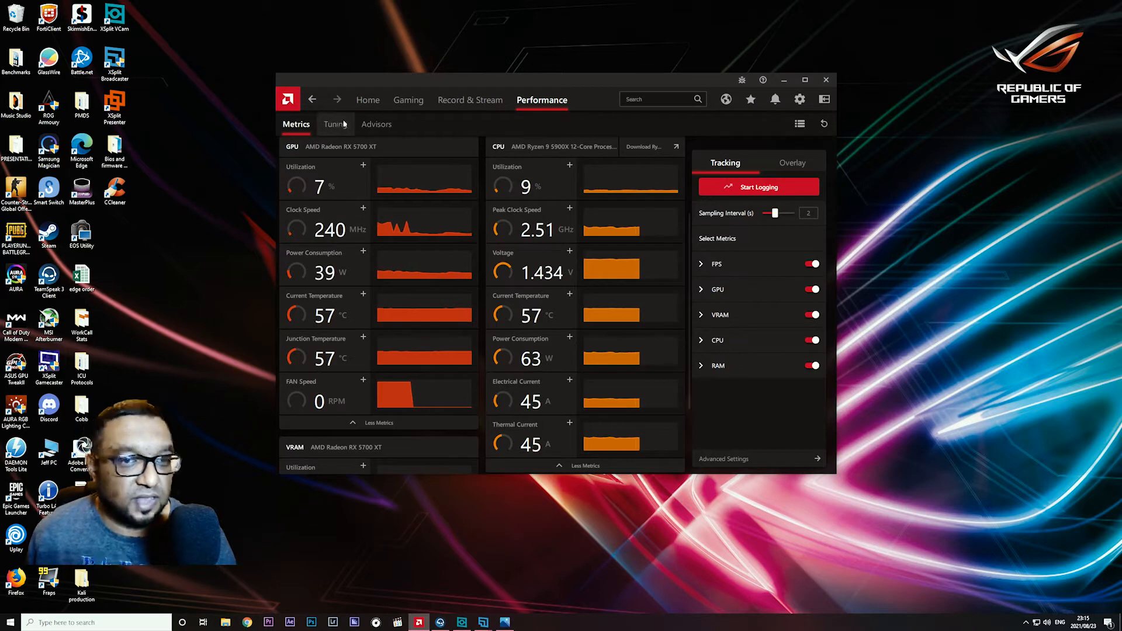
Show the GPU Tuning page in Manual mode, briefly viewing the Global Tuning profile list
click(333, 124)
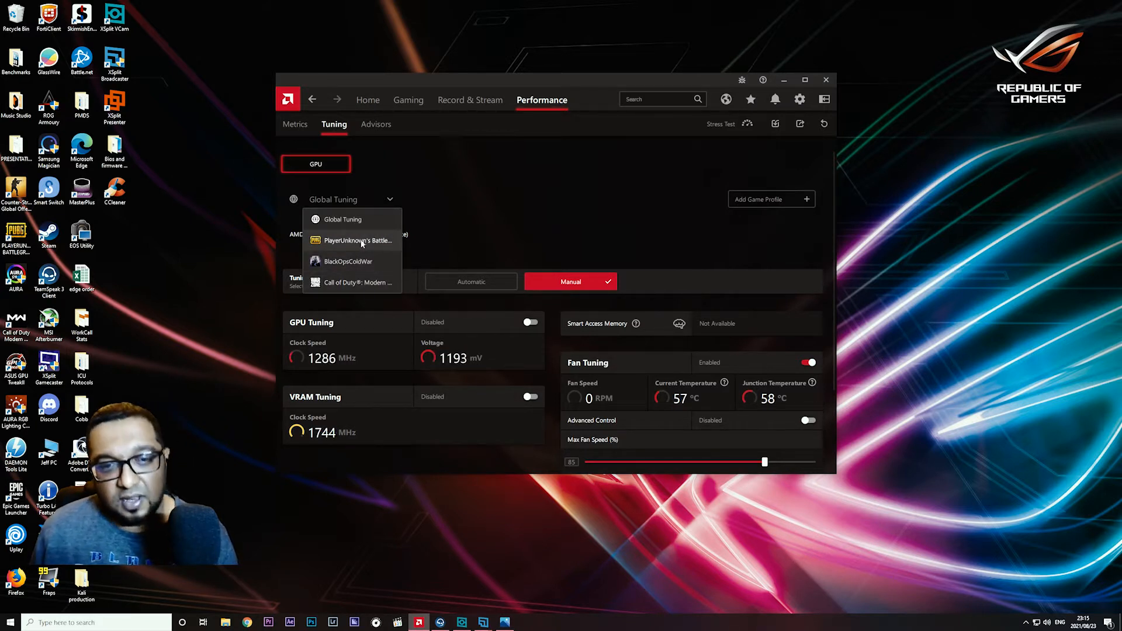
mouse_move(362, 230)
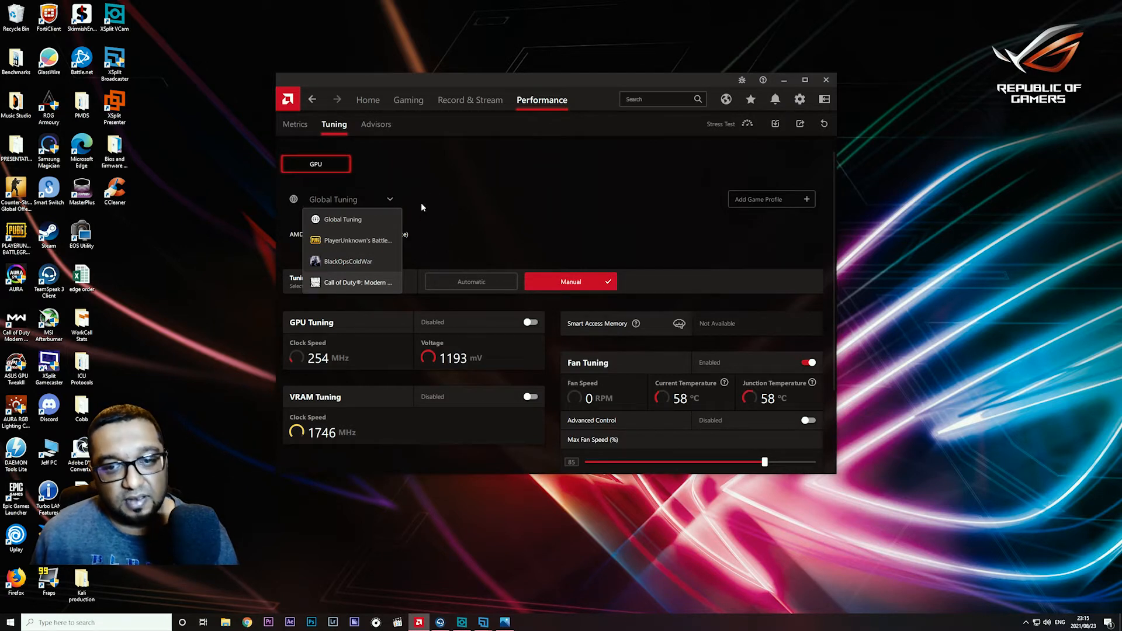
click(342, 219)
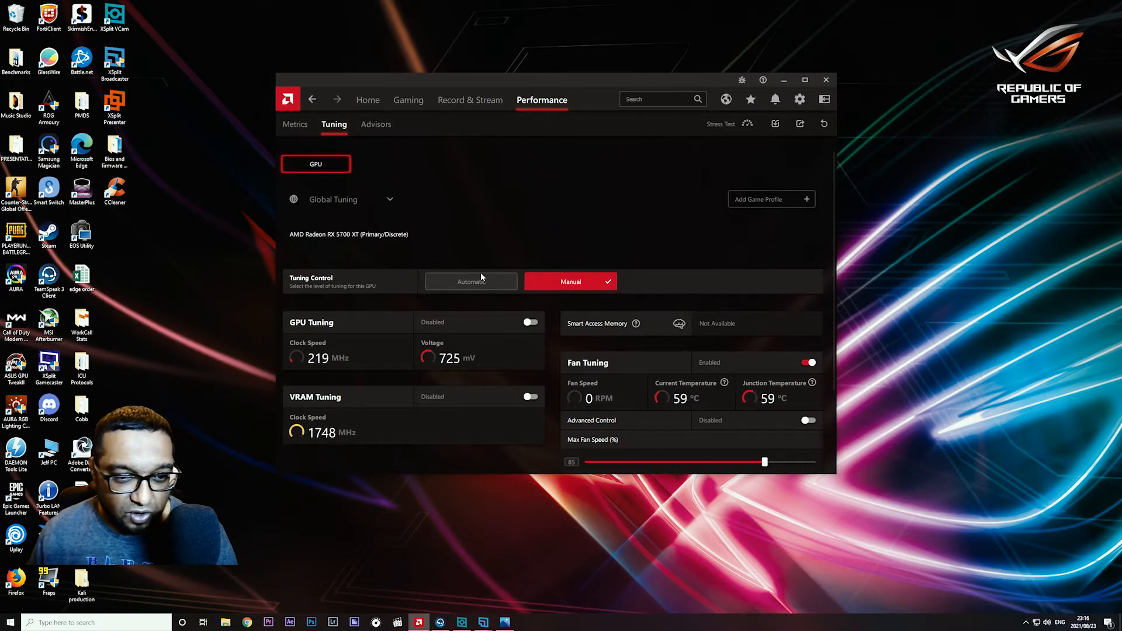
mouse_move(371, 314)
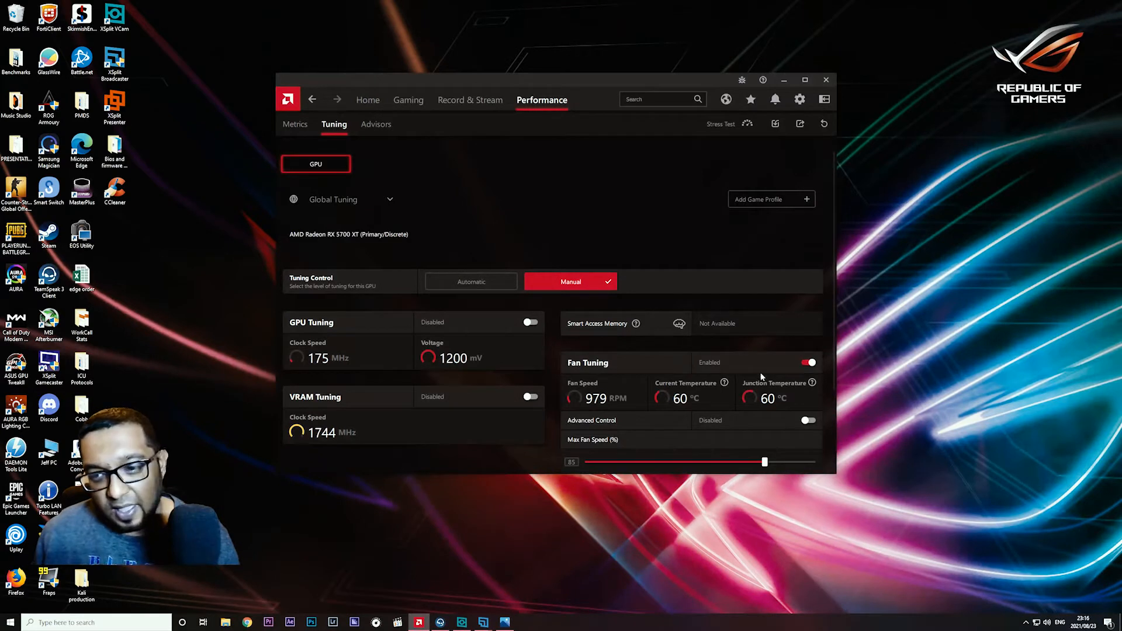
Review the Fan Tuning toggle, then return to the live Metrics readings
scroll(down, 3)
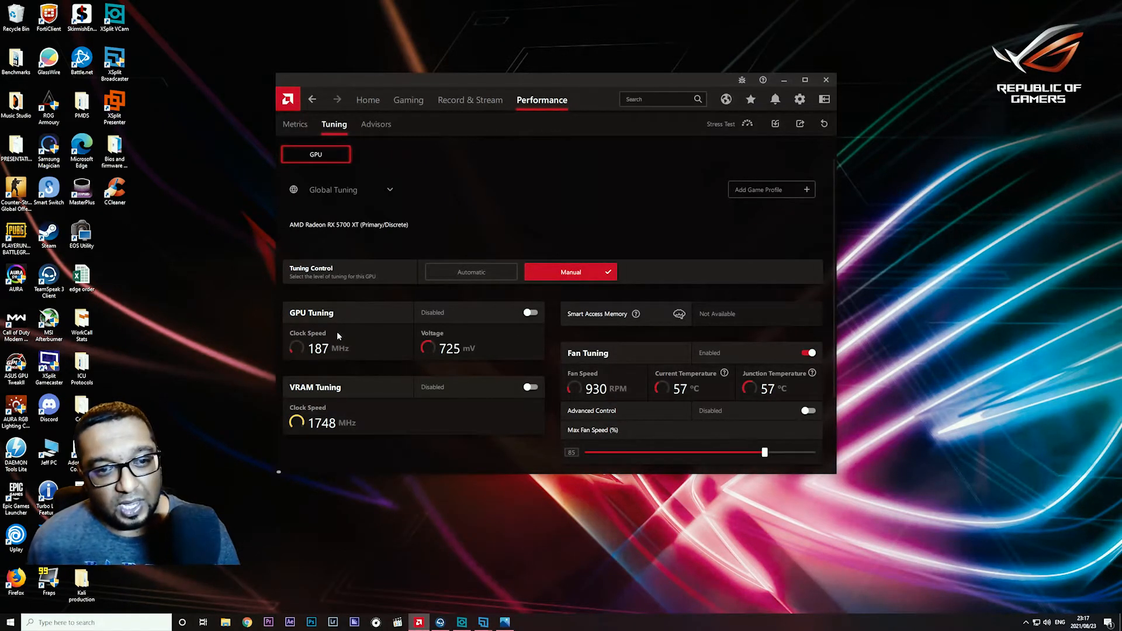
mouse_move(442, 173)
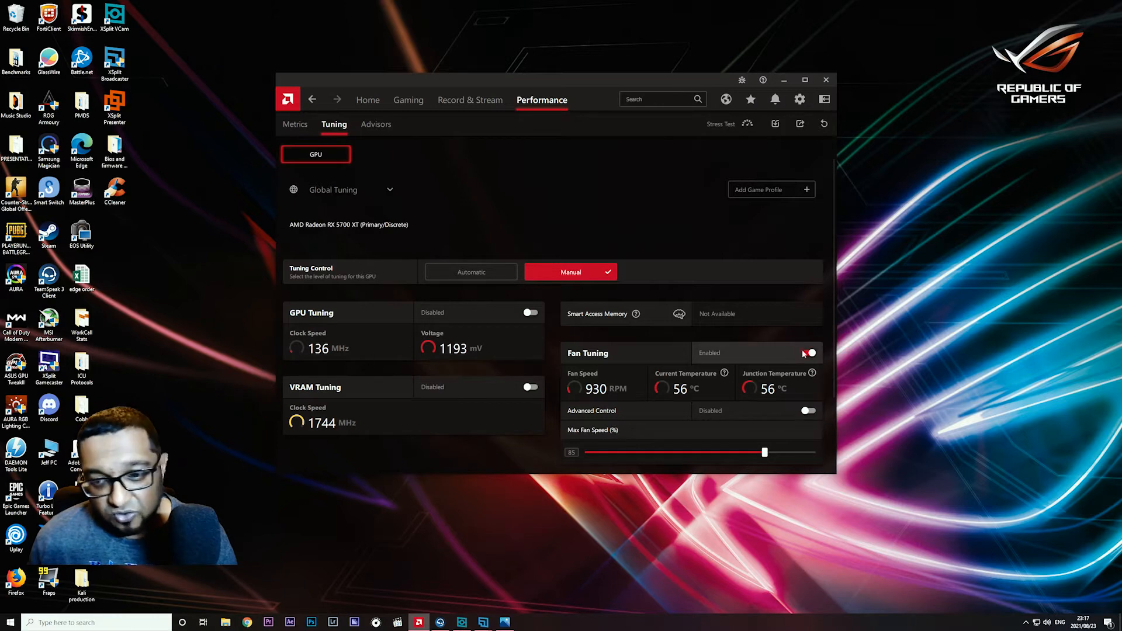
click(806, 353)
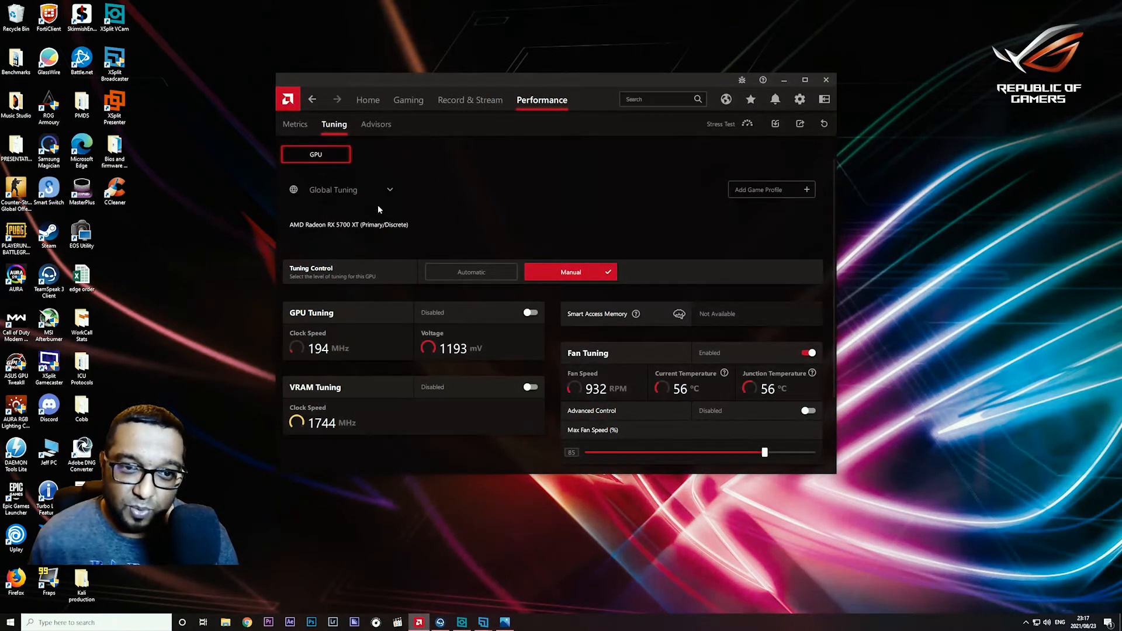
click(296, 123)
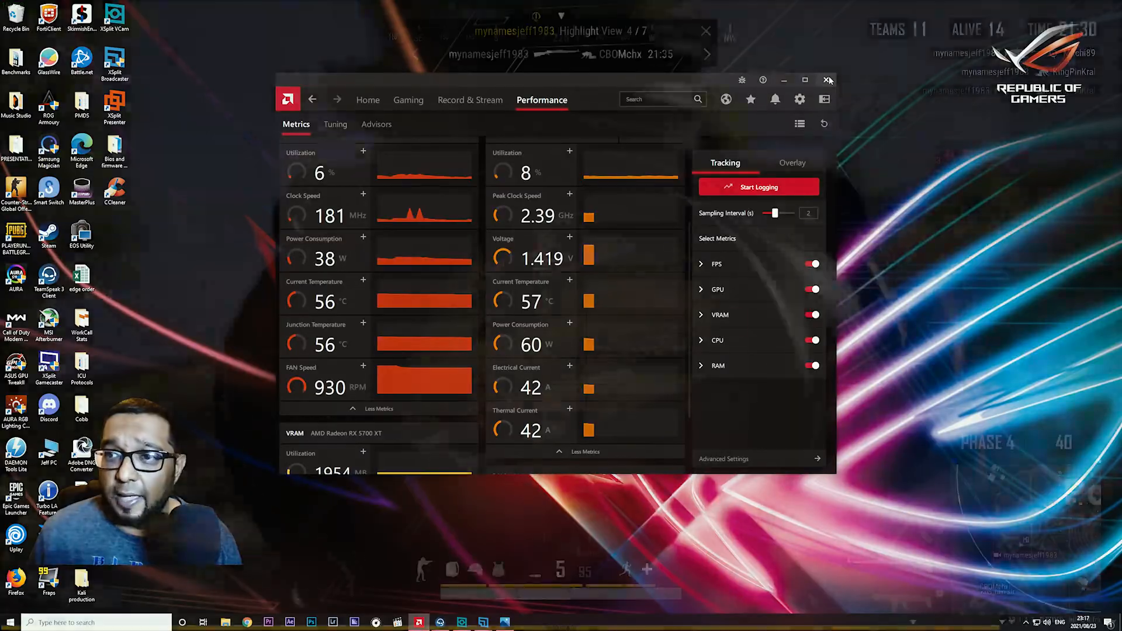
Close the Radeon window and bring the Performance metrics back up (59°C, 0 RPM fan)
click(827, 80)
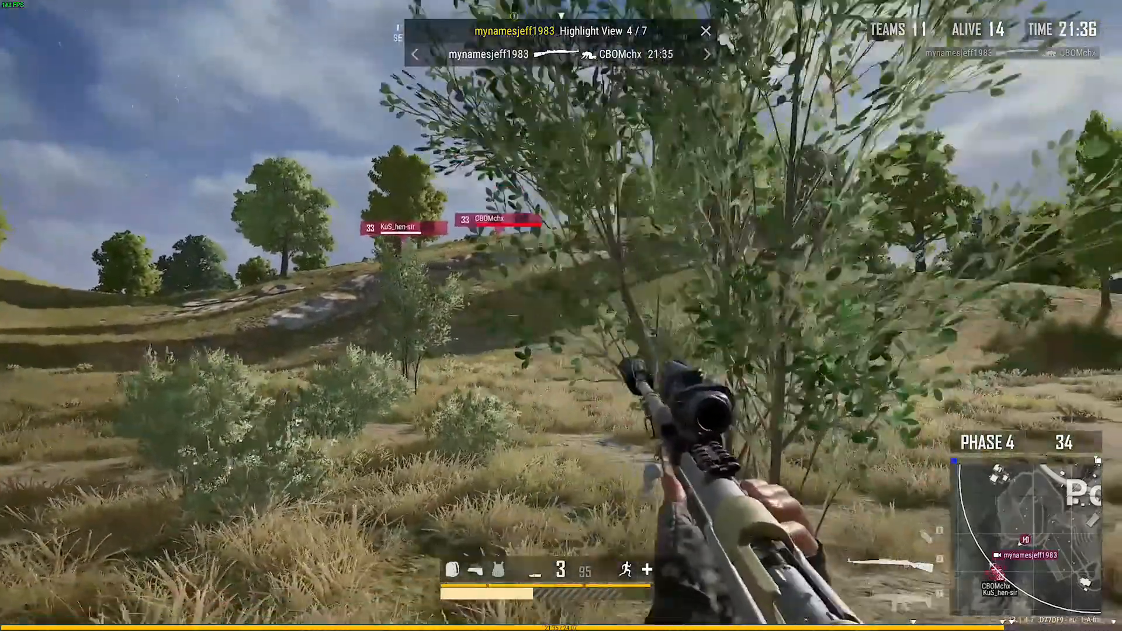
click(708, 54)
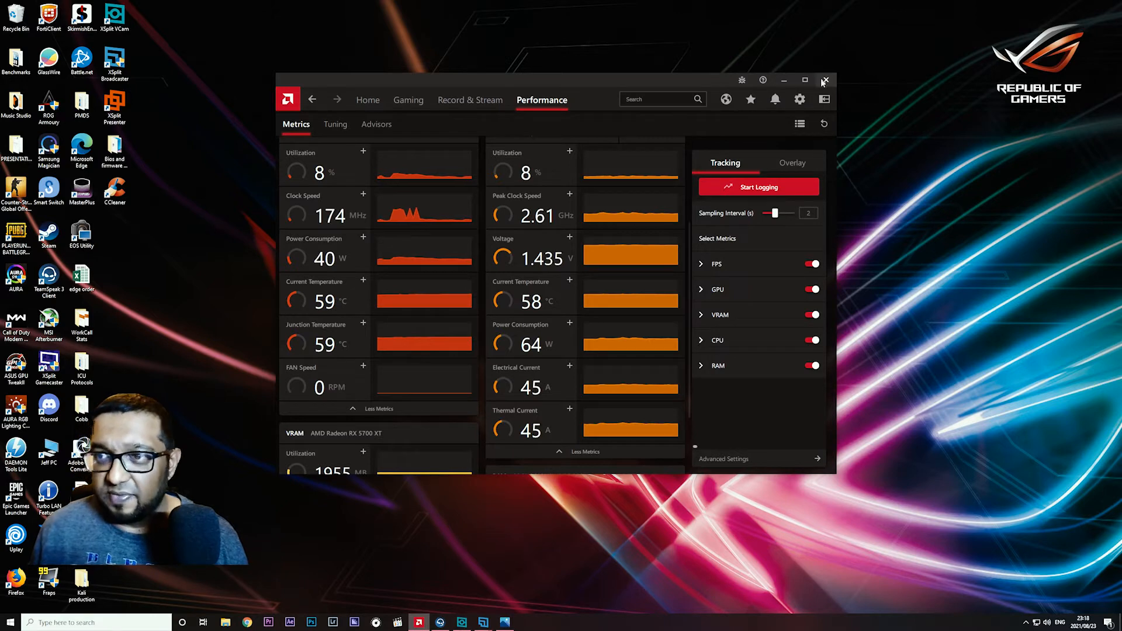
Search 'edit power plan' and confirm High performance is the active Windows power plan
click(825, 80)
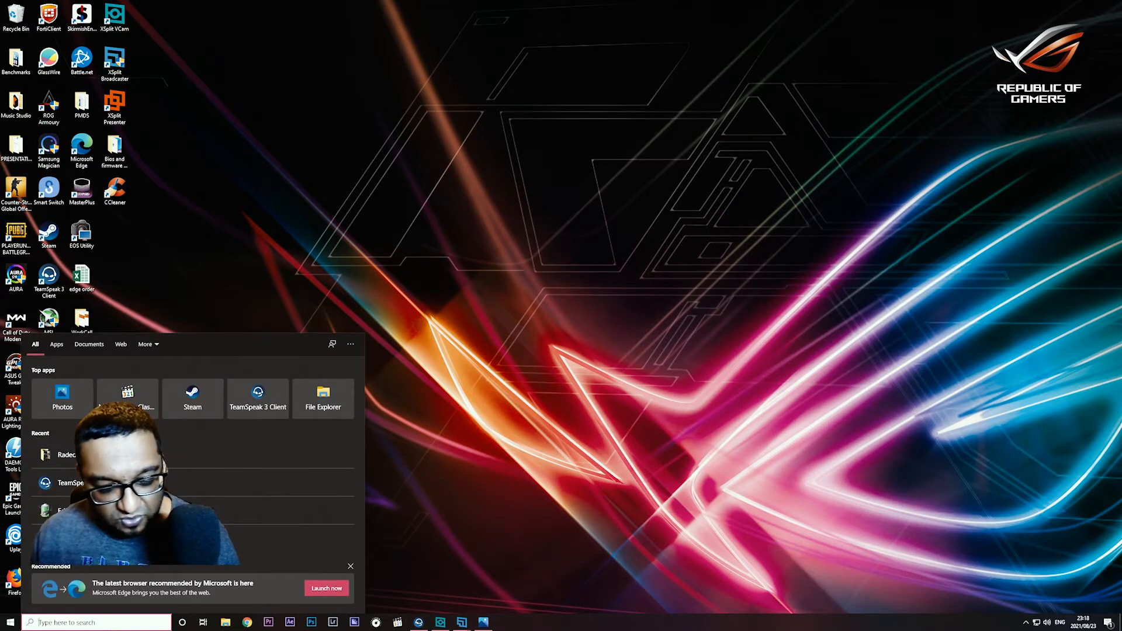
text(edit power plan)
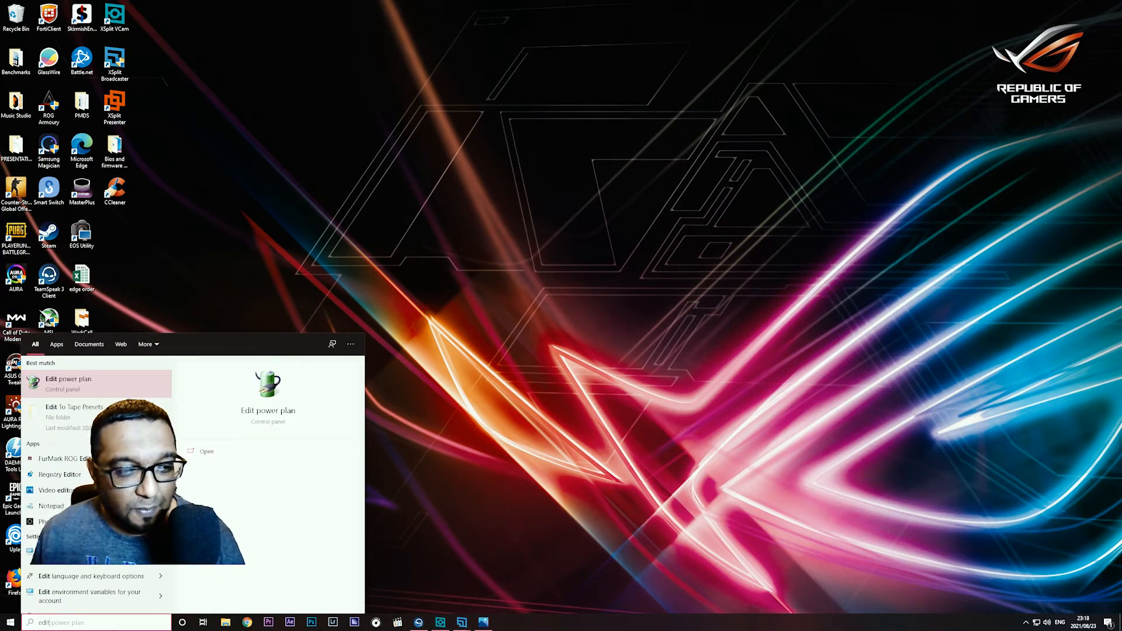
click(68, 378)
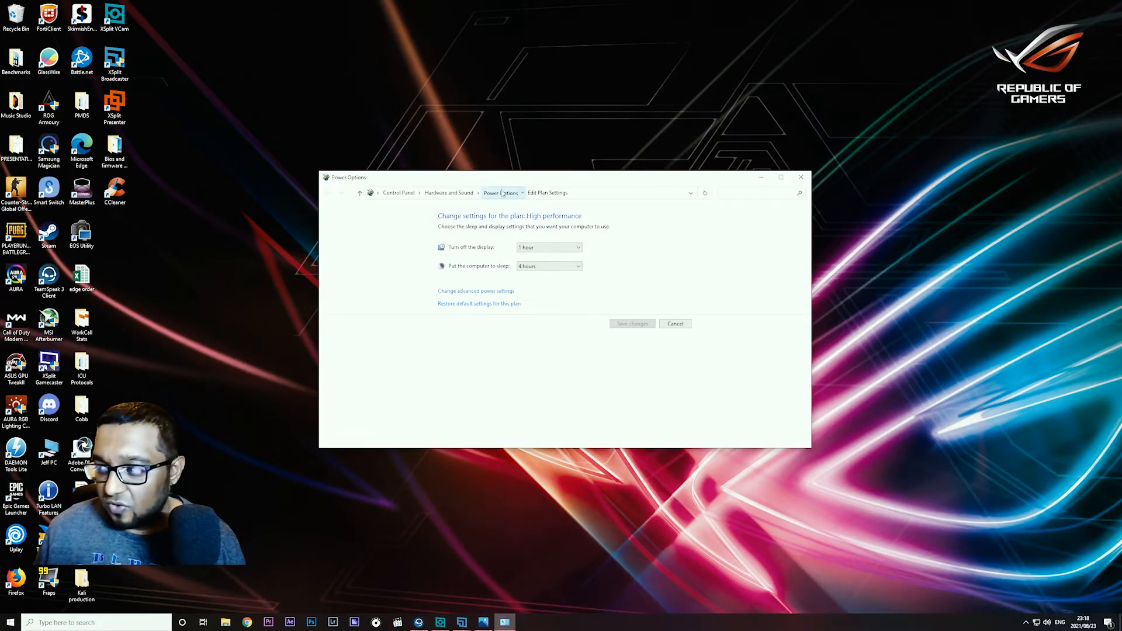
click(501, 193)
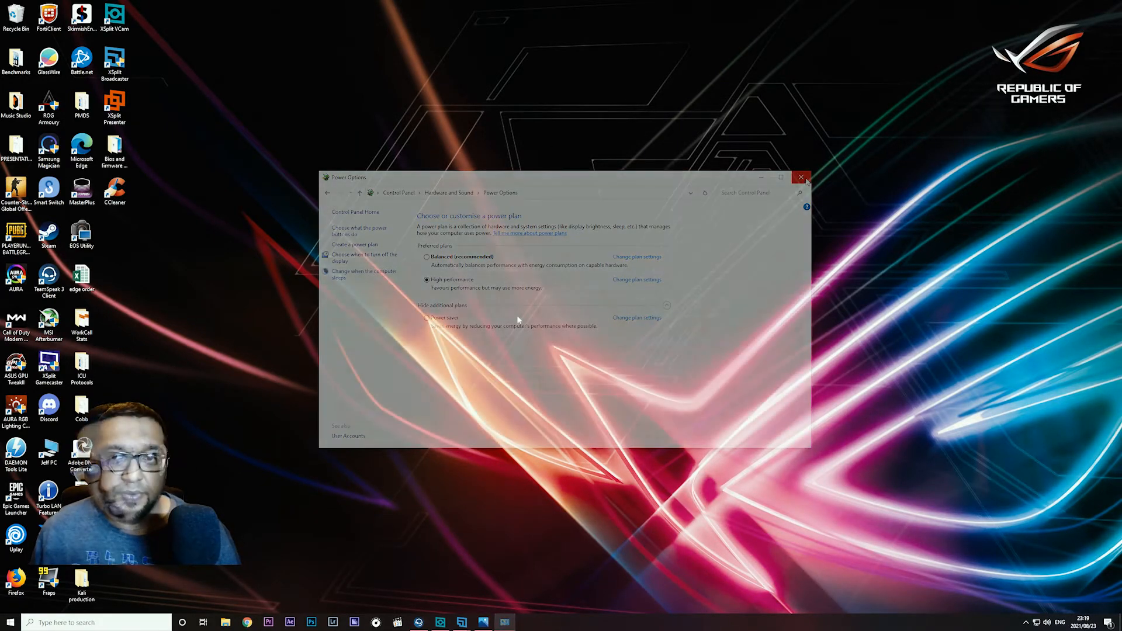
Bring up Windows search again to find the next setting
click(801, 176)
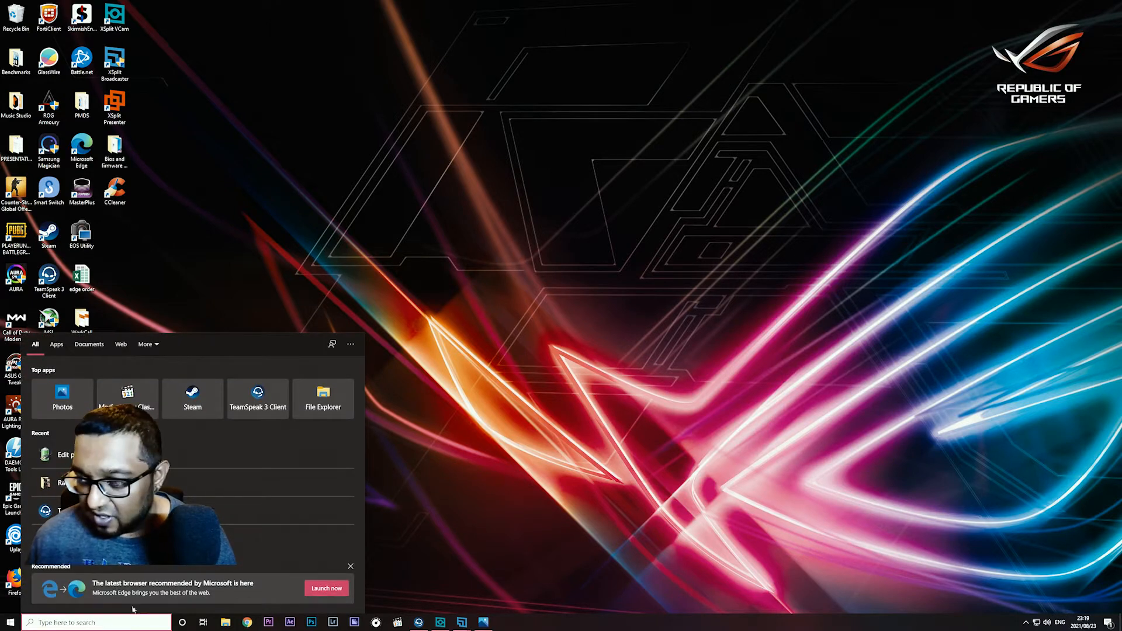
Confirm Game Mode and Xbox Game Bar are both off, then close Settings
text(game Mode settings)
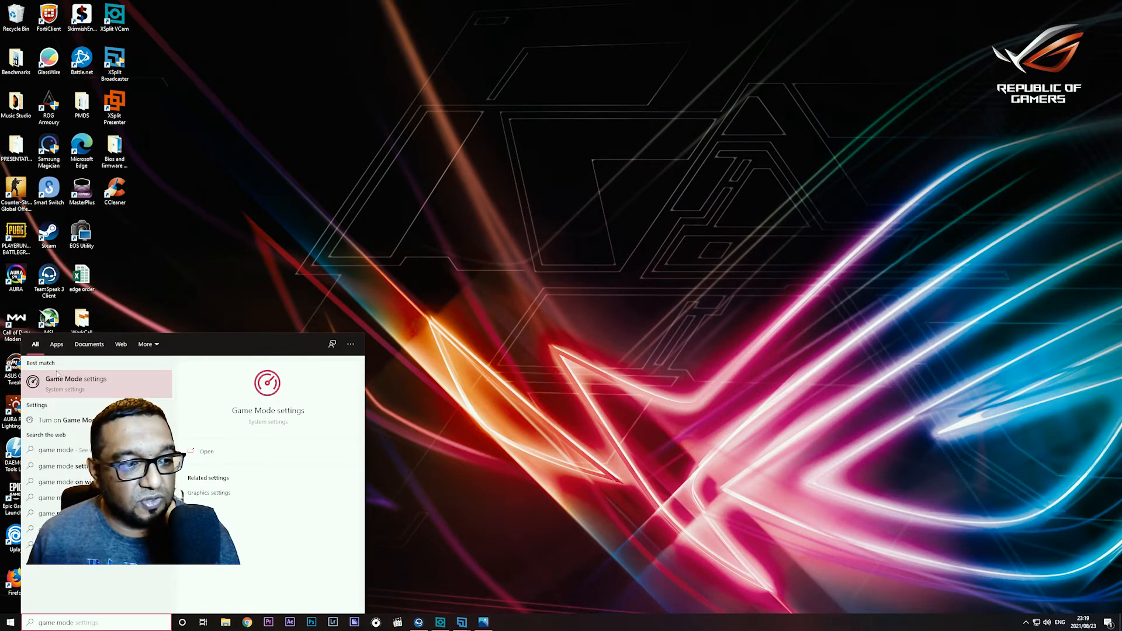
click(63, 379)
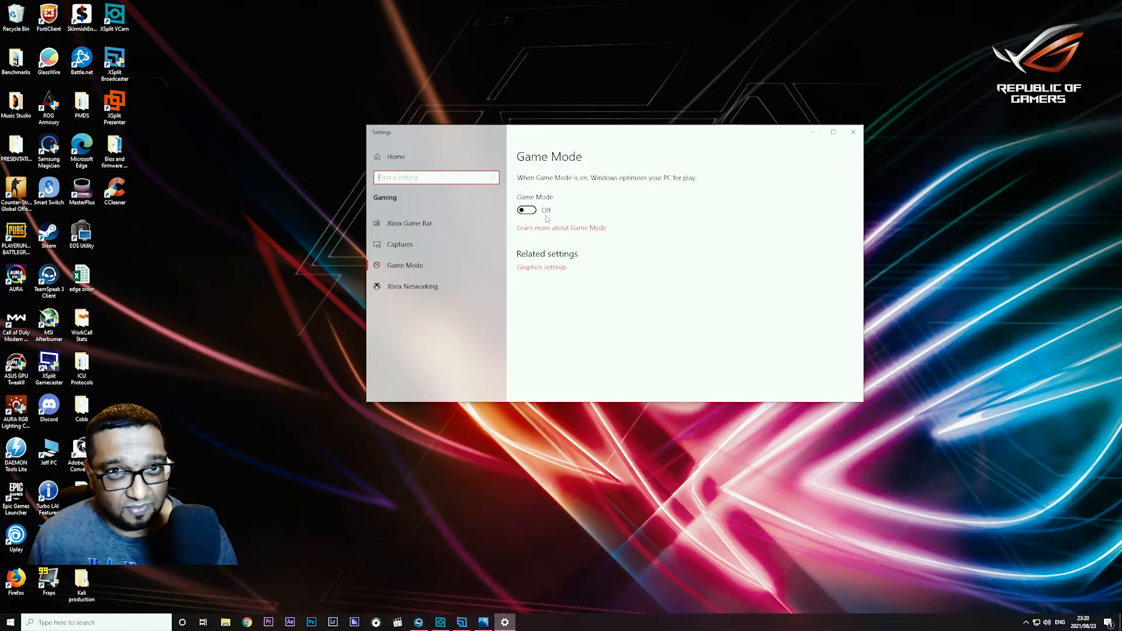
mouse_move(551, 242)
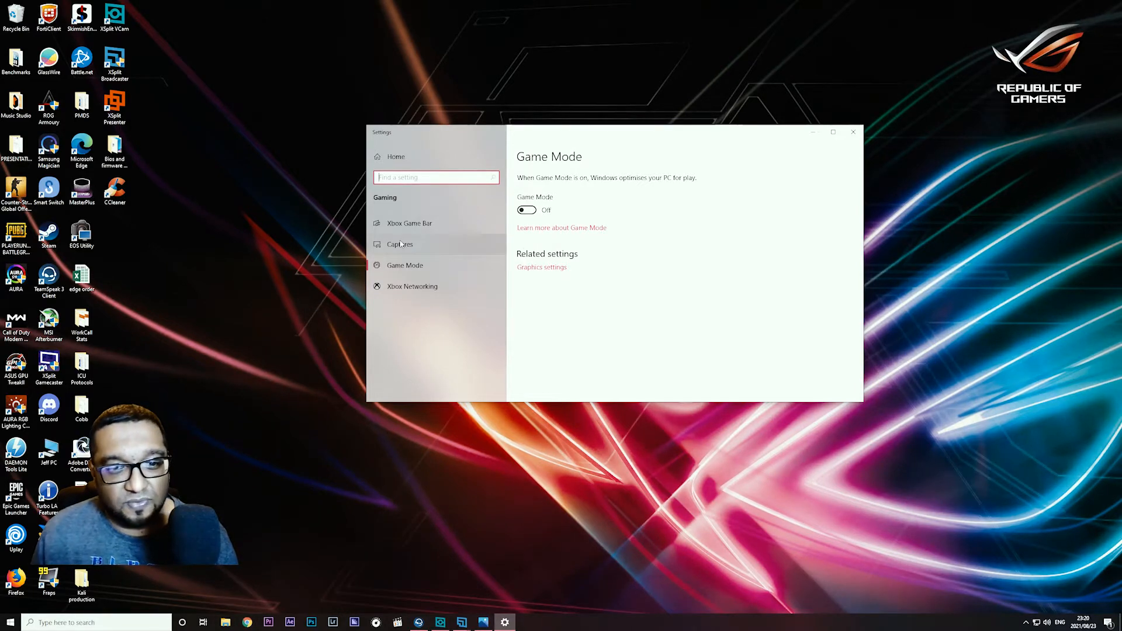
click(409, 223)
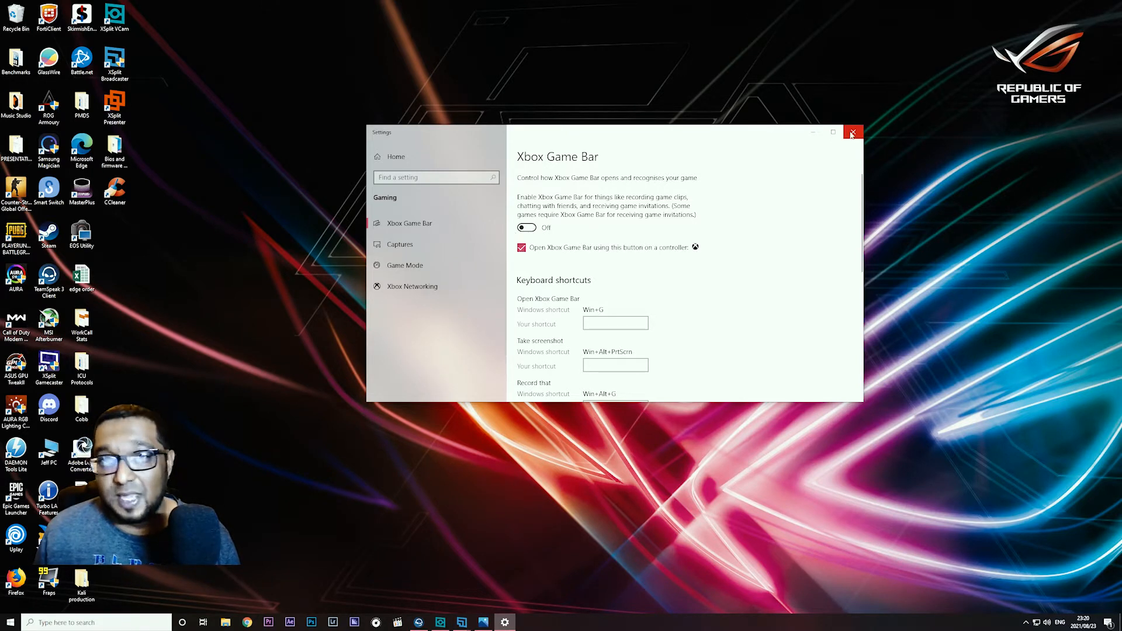
click(853, 132)
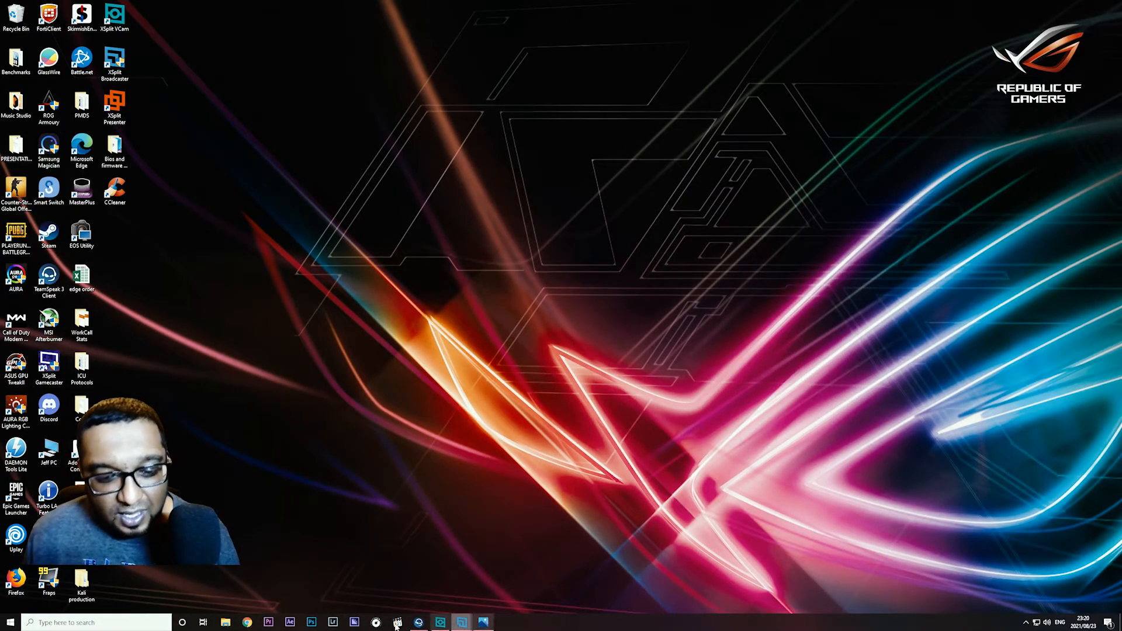
Browse to Documents › Call of Duty Modern Warfare › players in File Explorer
click(13, 622)
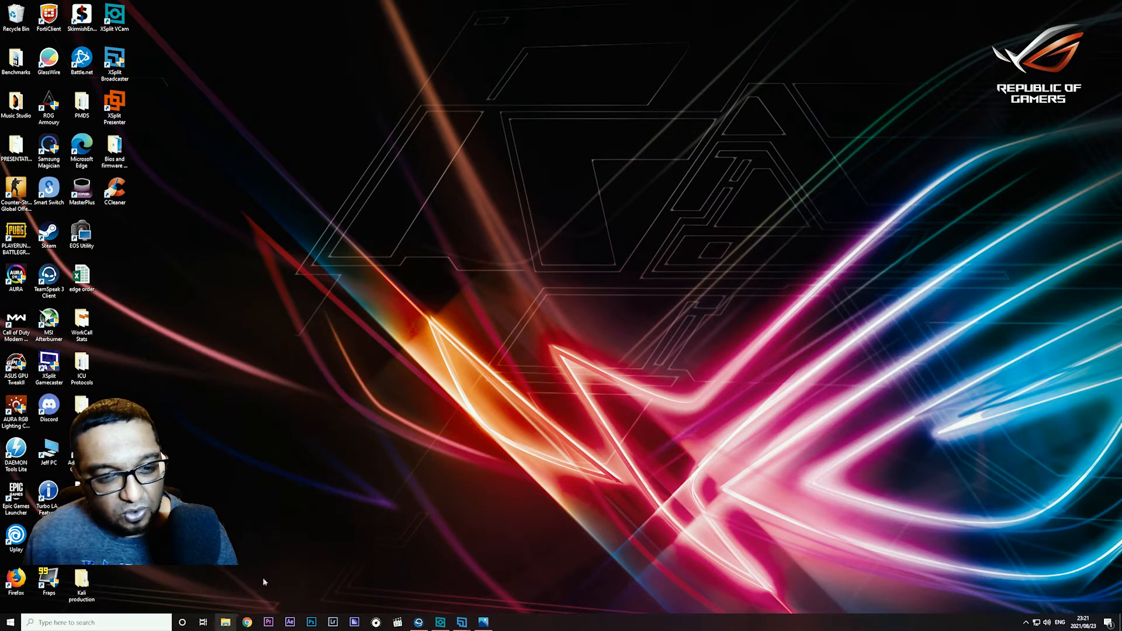
click(215, 623)
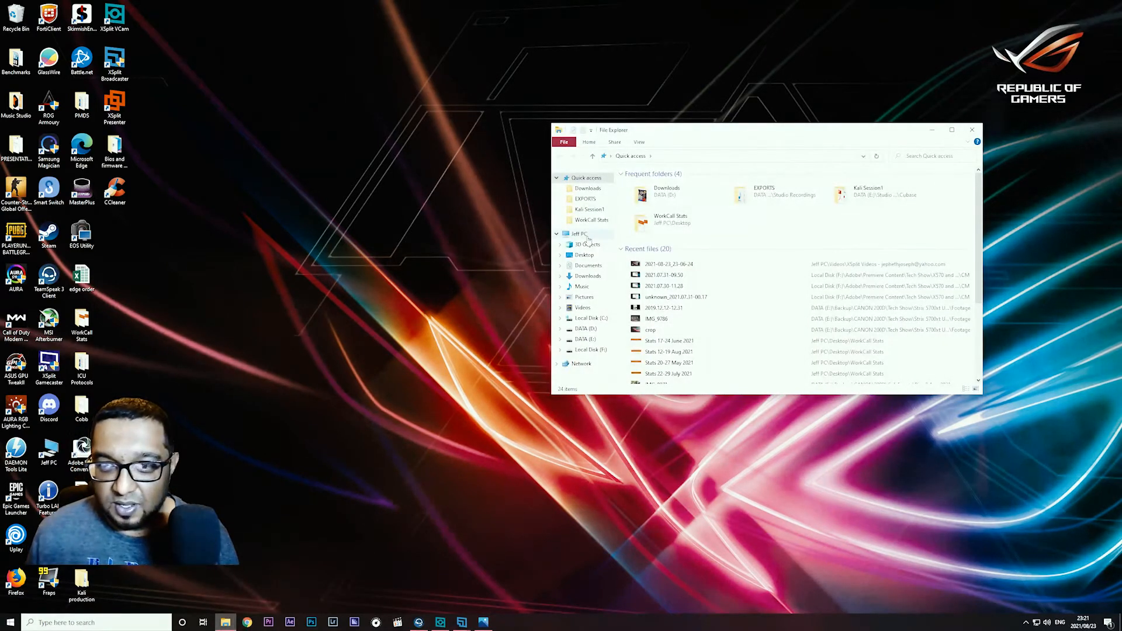
click(577, 234)
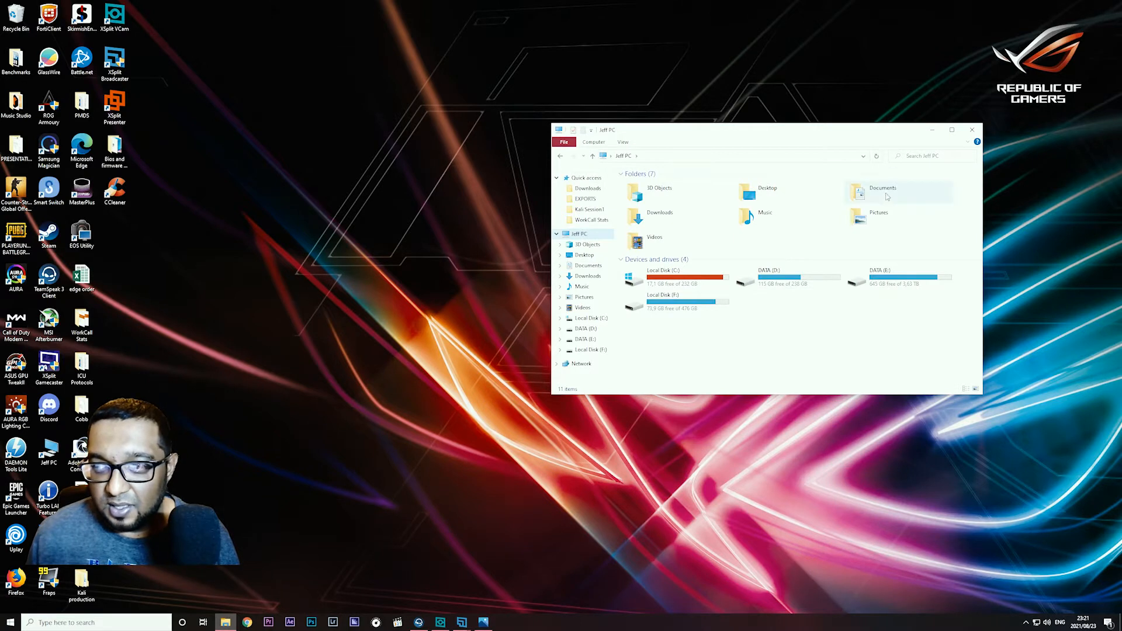
double_click(857, 190)
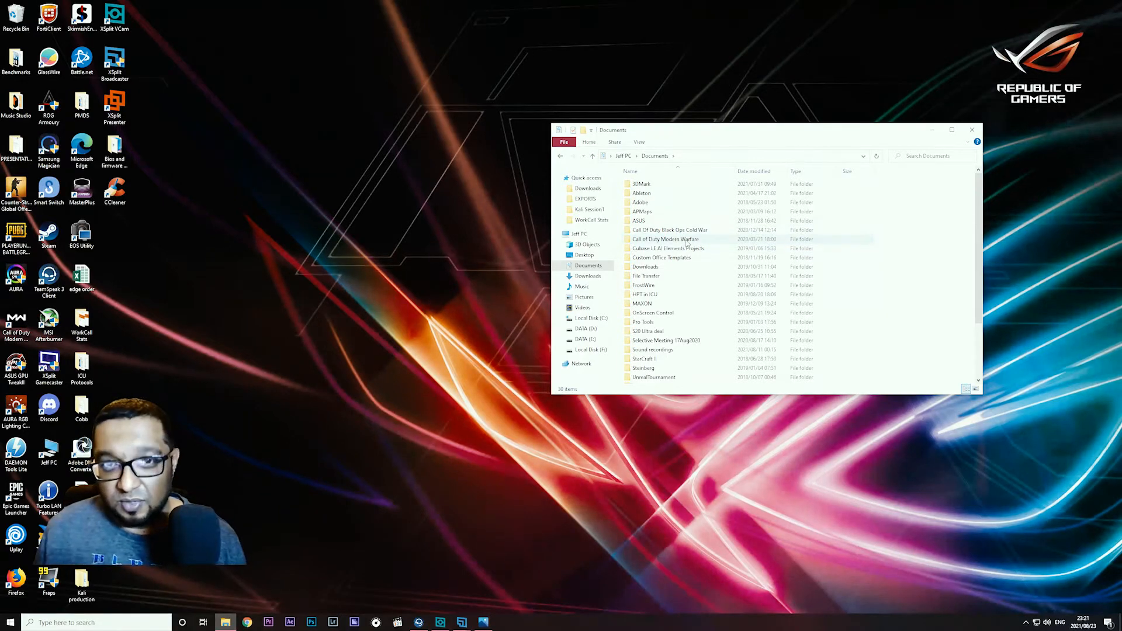
mouse_move(686, 239)
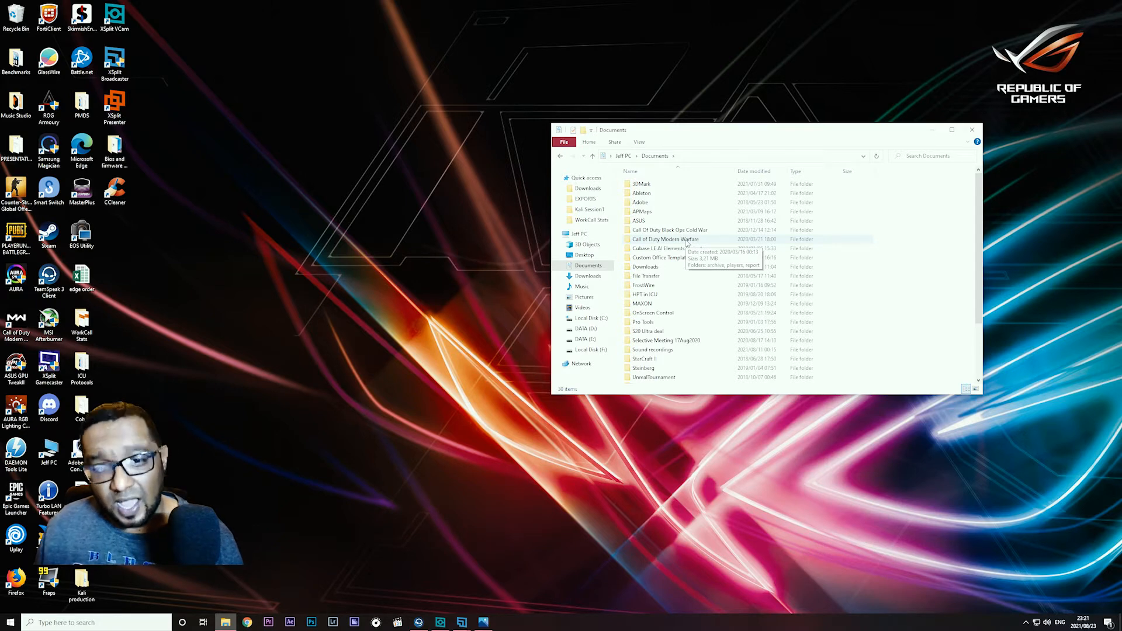
double_click(665, 239)
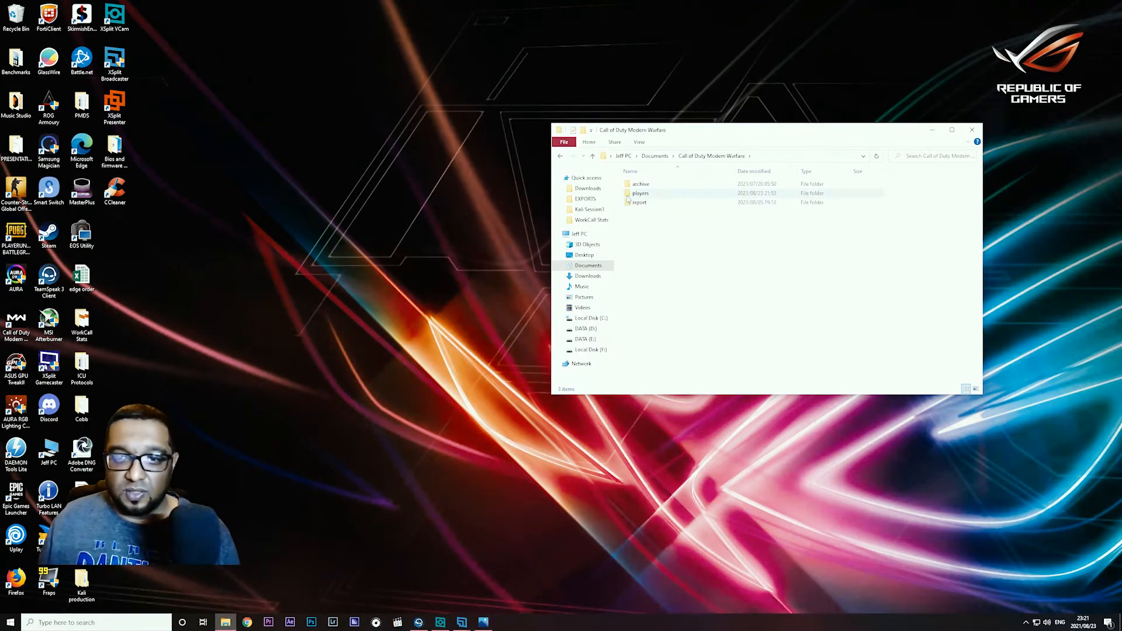
mouse_move(640, 193)
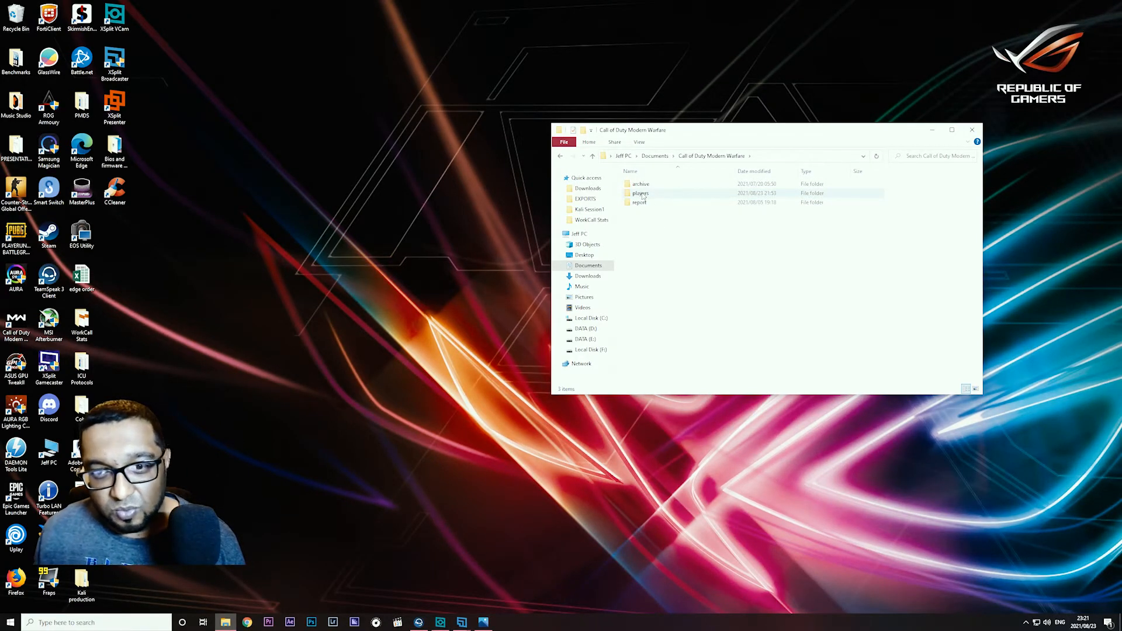
double_click(641, 193)
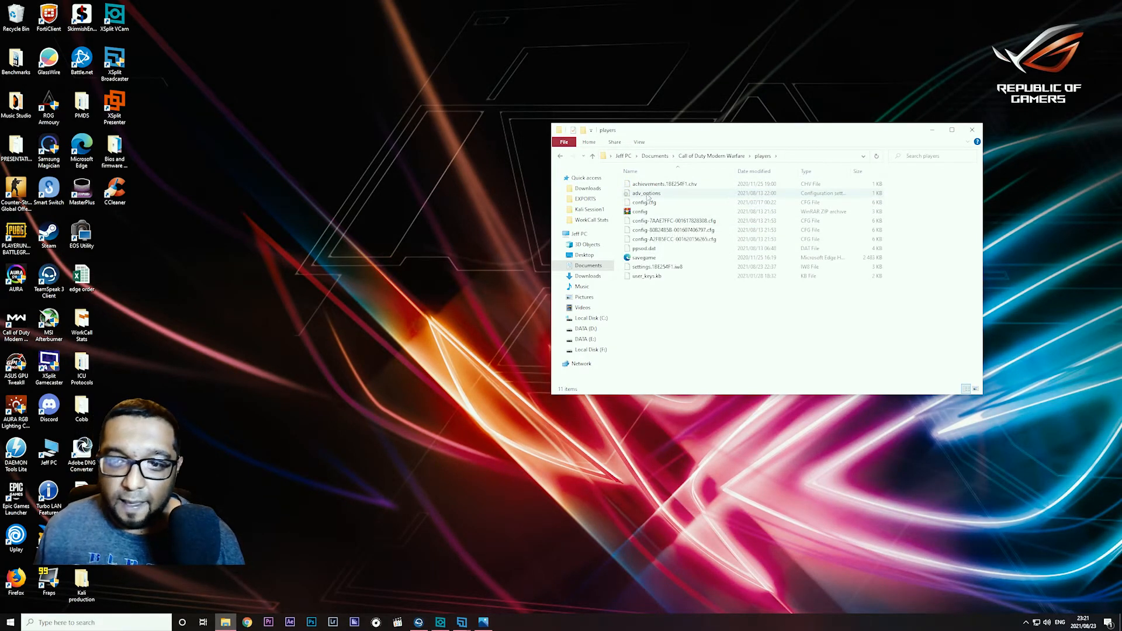
mouse_move(646, 193)
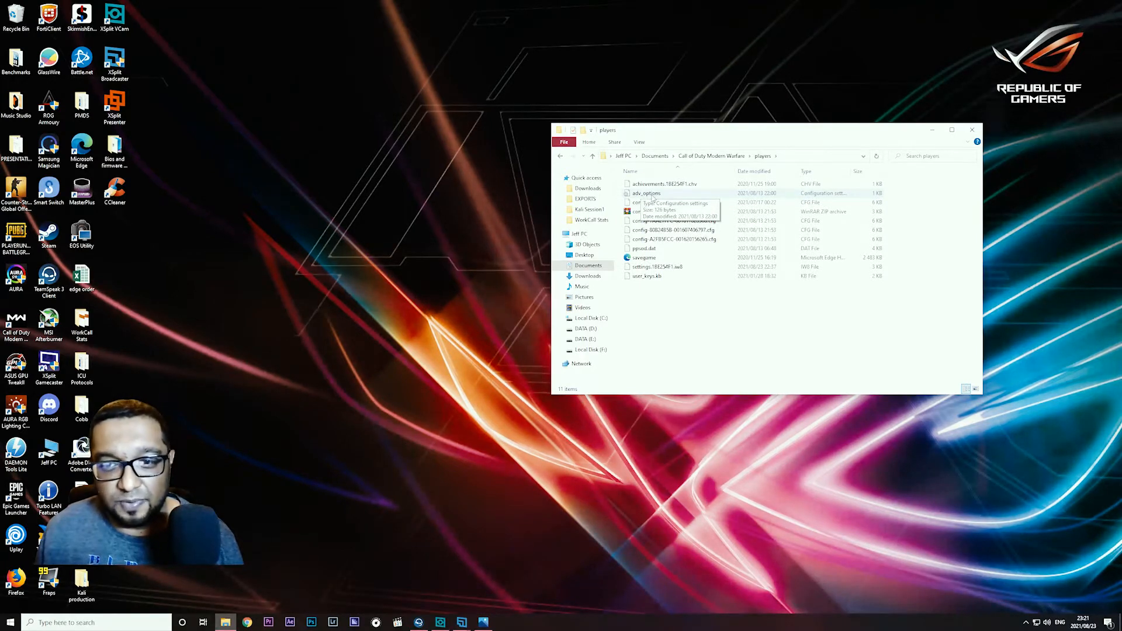
Open adv_options in Notepad and search 'Task Manager' for the CPU performance view
double_click(646, 193)
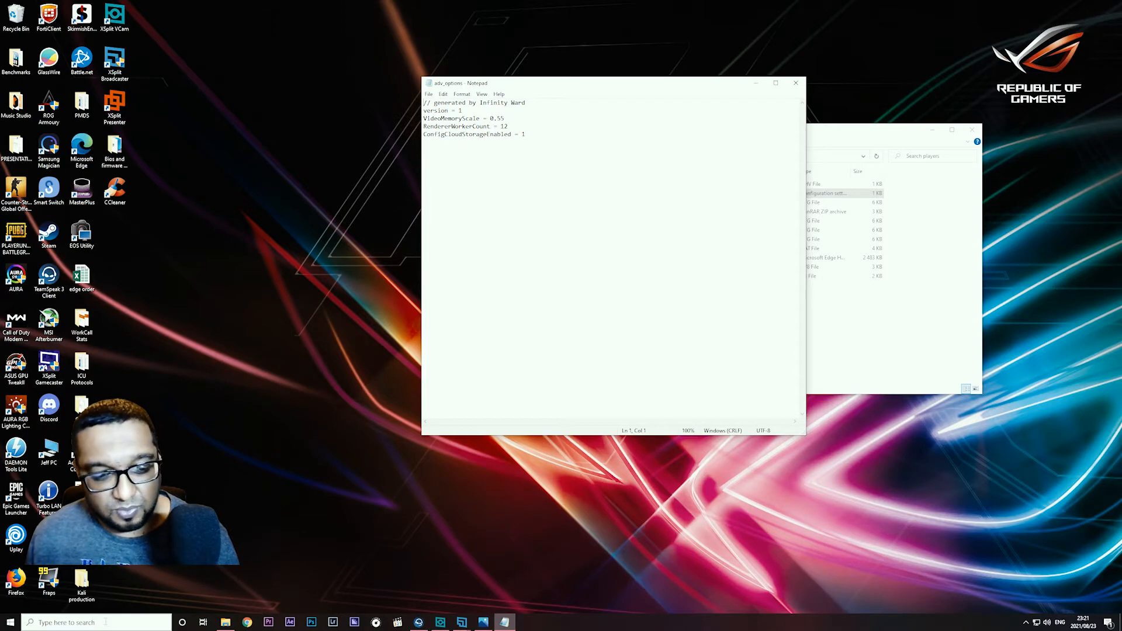
text(task Manager)
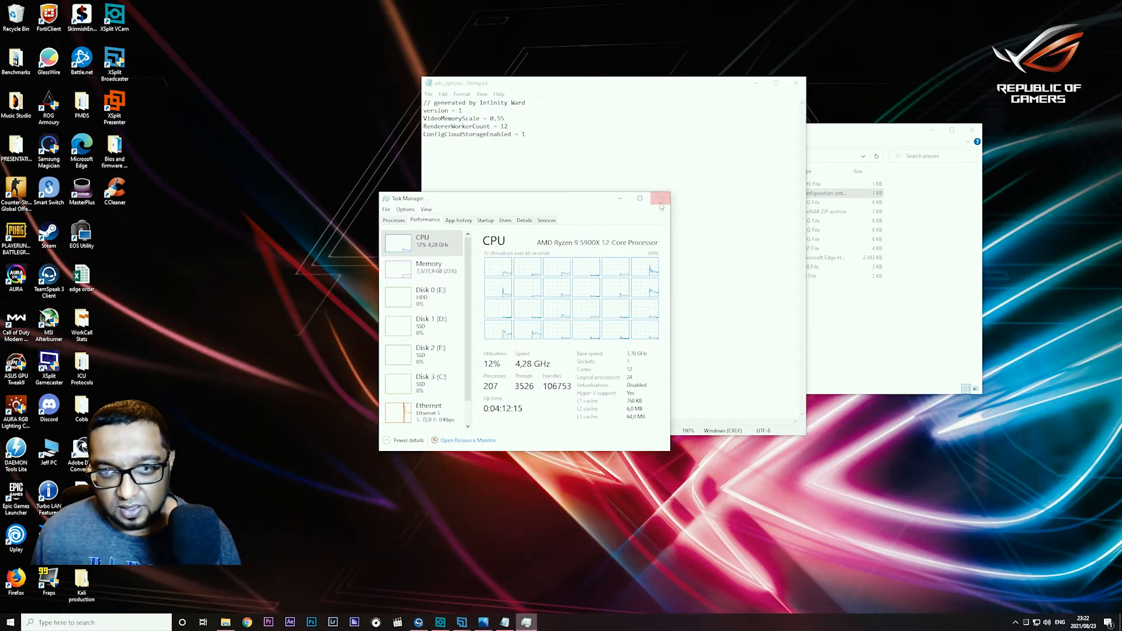
Close Task Manager and select the VideoMemoryScale value (0.55) in adv_options
click(659, 198)
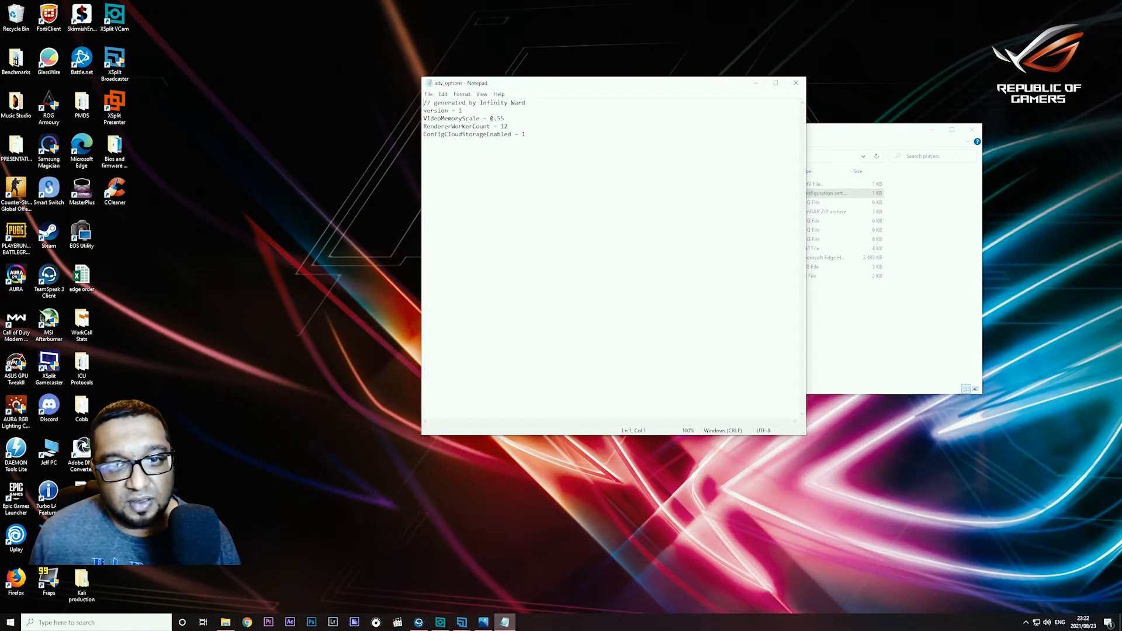
double_click(492, 118)
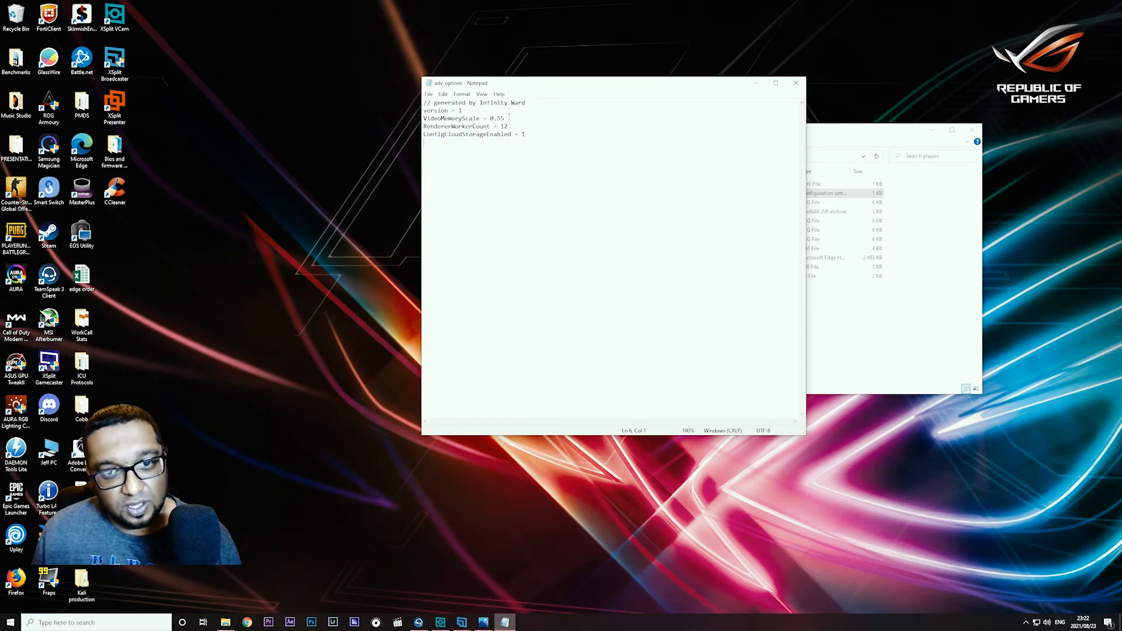
mouse_move(689, 128)
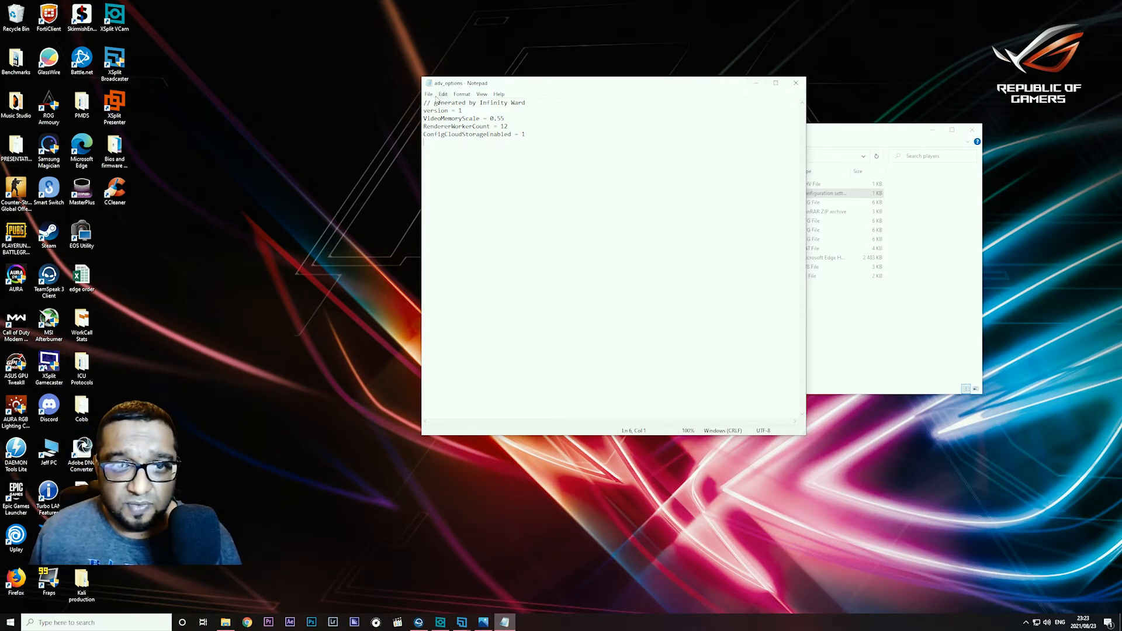
Close adv_options in Notepad and confirm its Properties show the Read-only attribute ticked
click(428, 94)
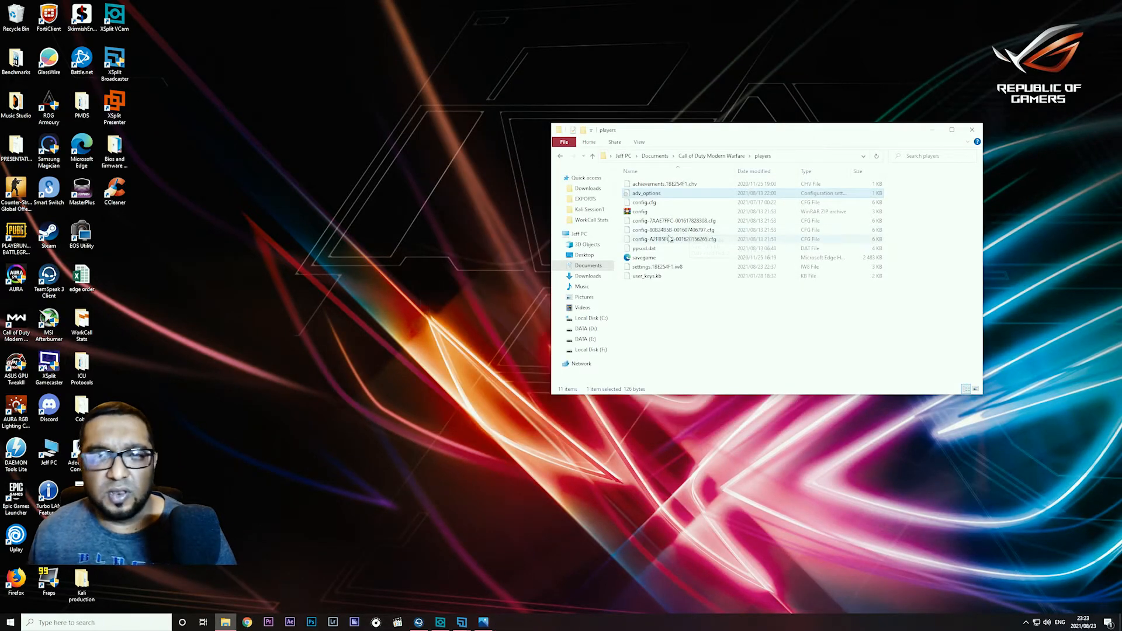
mouse_move(664, 221)
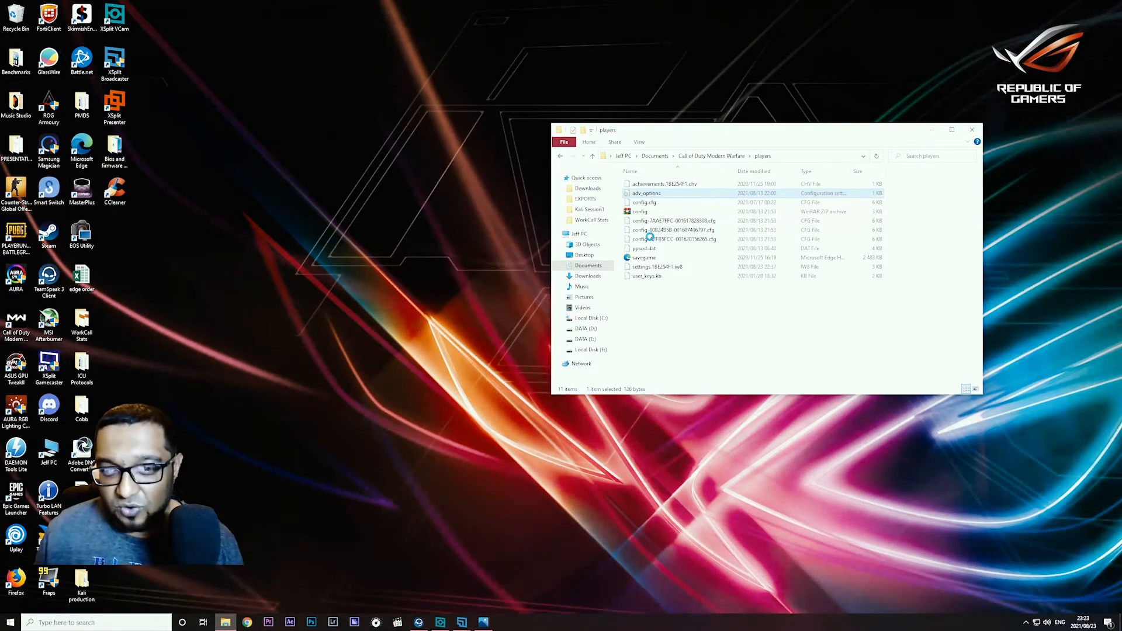
right_click(646, 193)
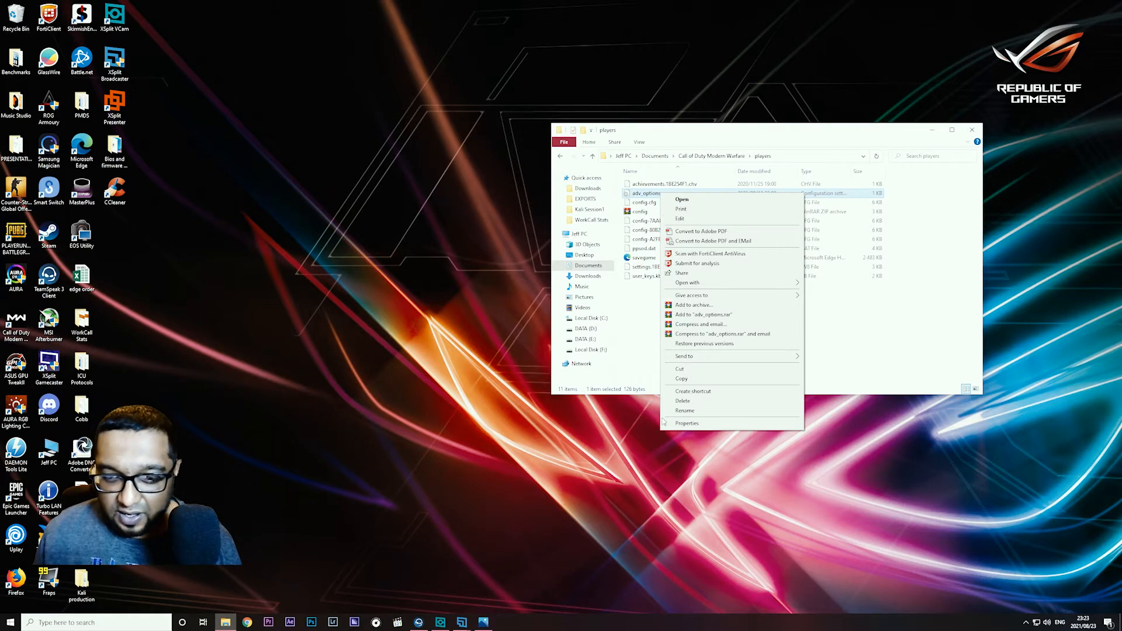
click(687, 423)
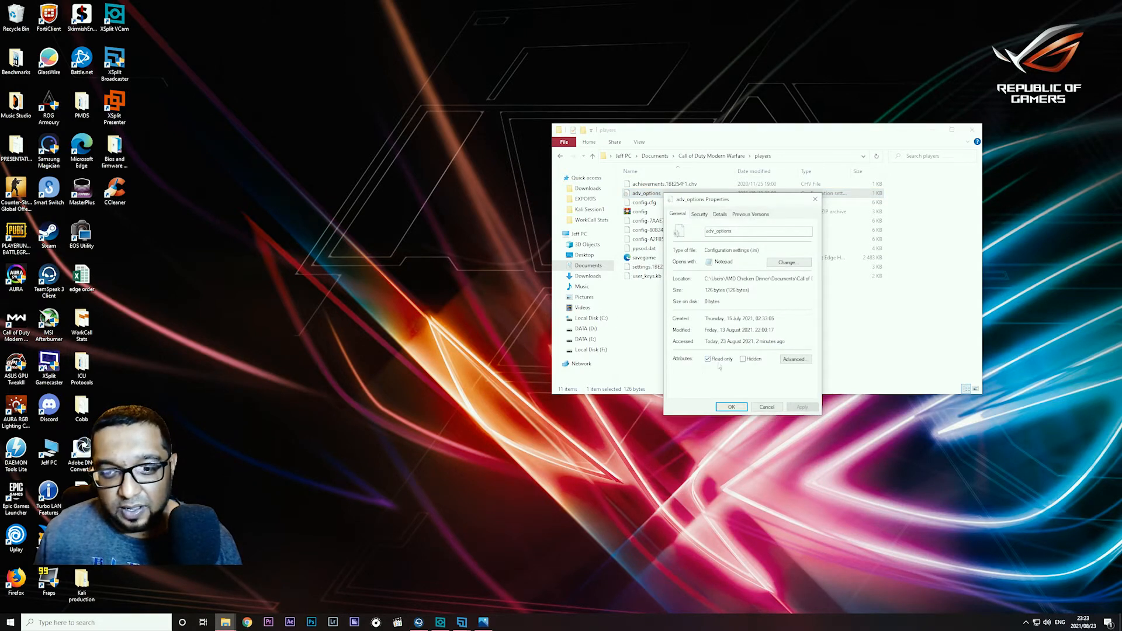
click(731, 407)
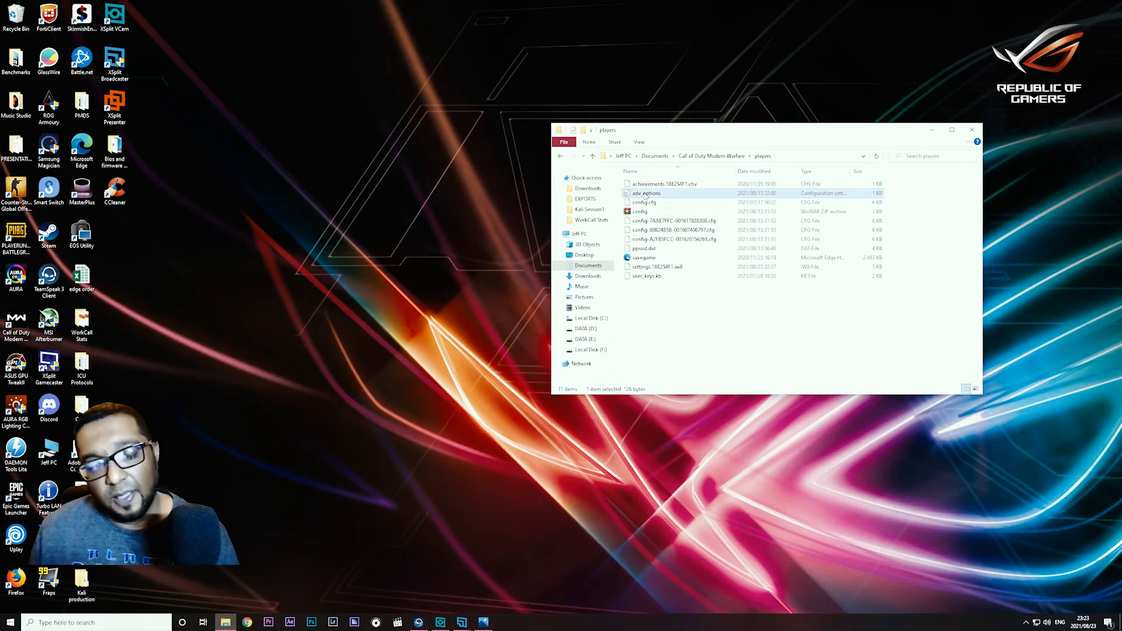
mouse_move(673, 230)
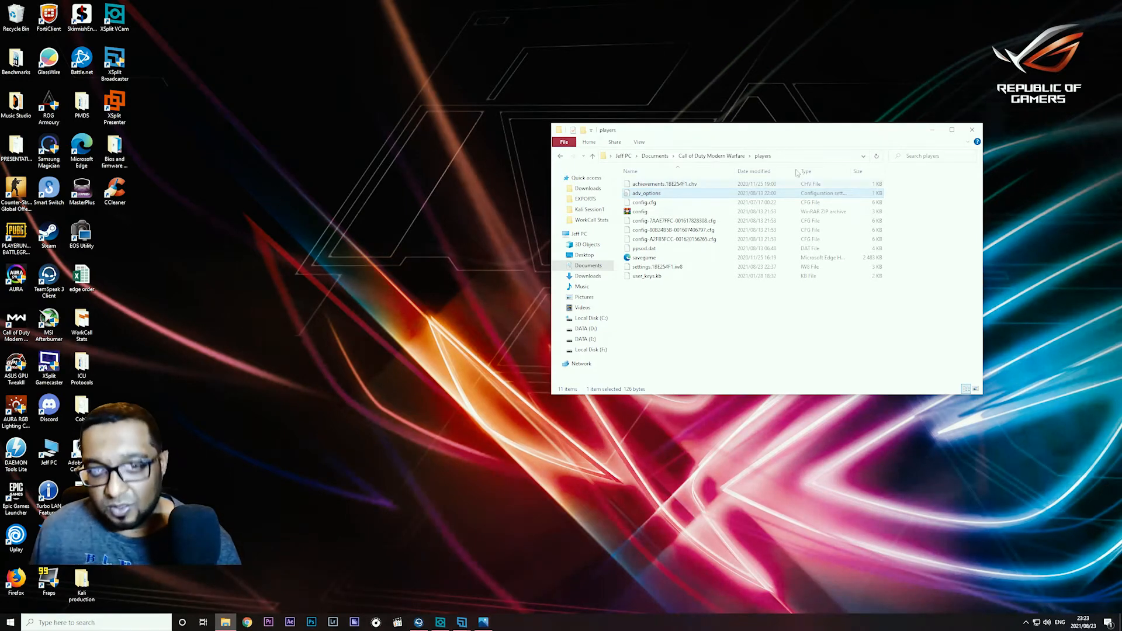
mouse_move(781, 171)
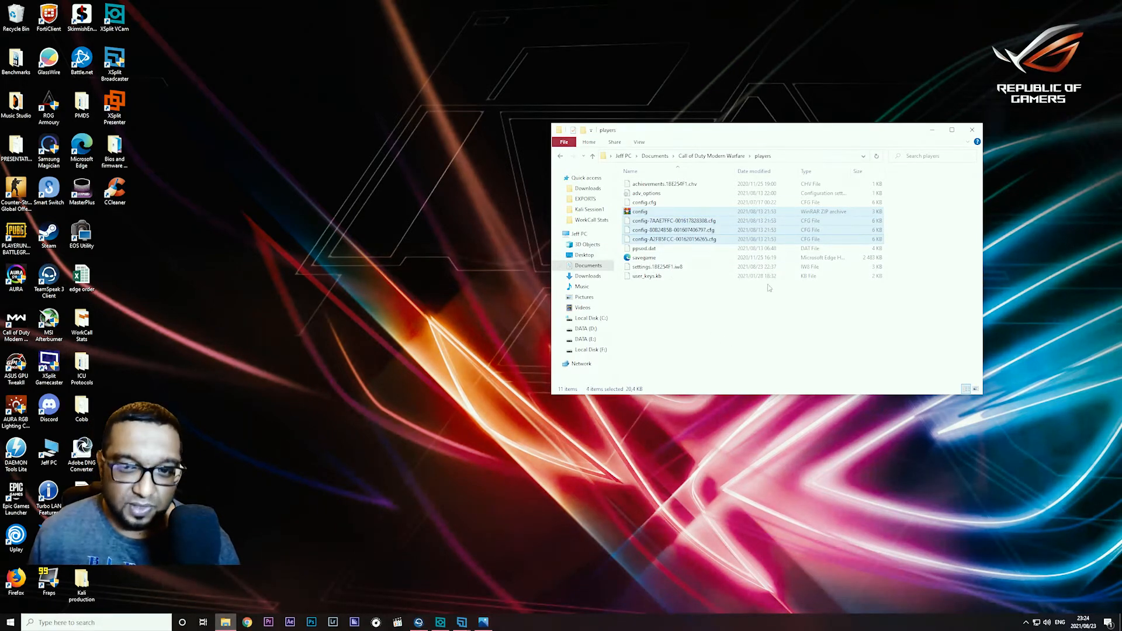
Close the players folder window so only the desktop remains
click(836, 297)
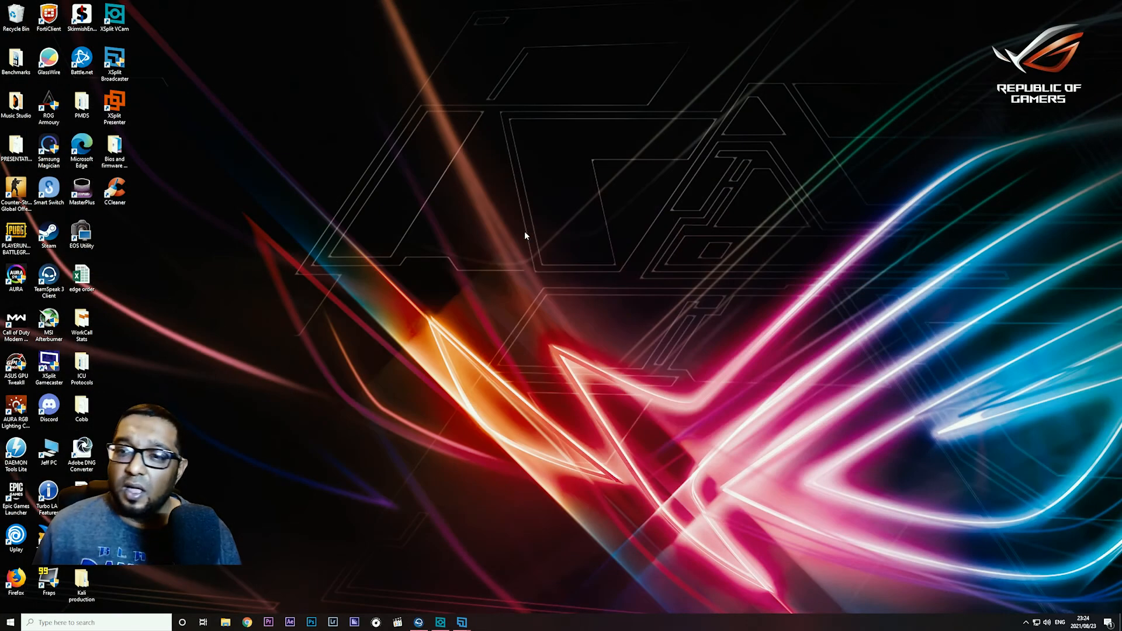
Reopen Radeon Software from the taskbar and reach its System settings page (version 21.6.1, RX 5700 XT)
click(480, 620)
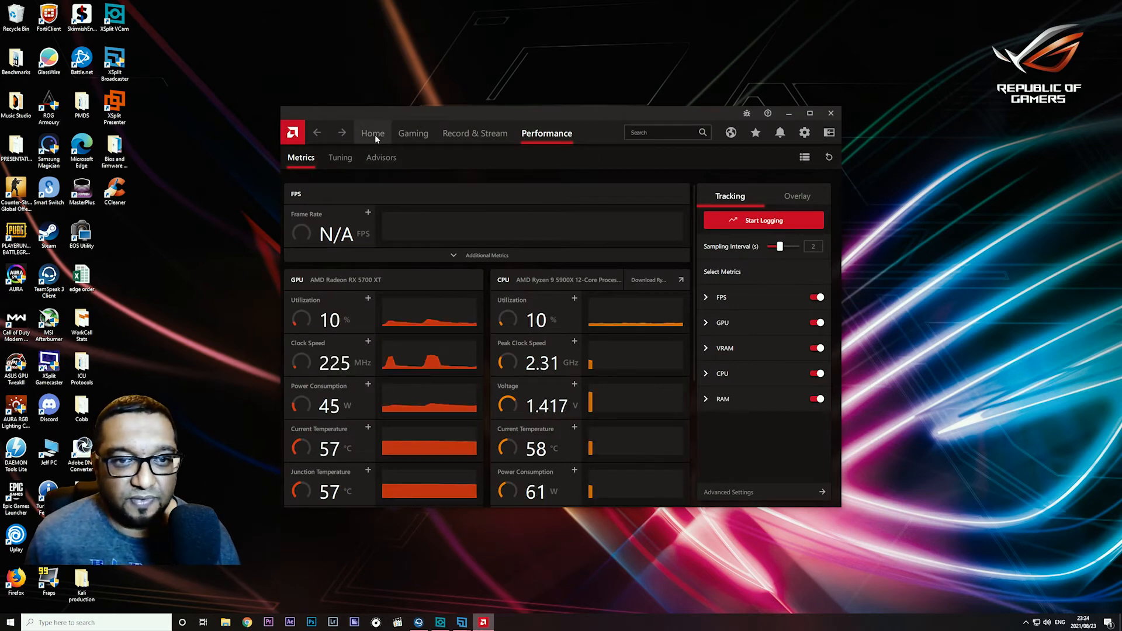
click(373, 133)
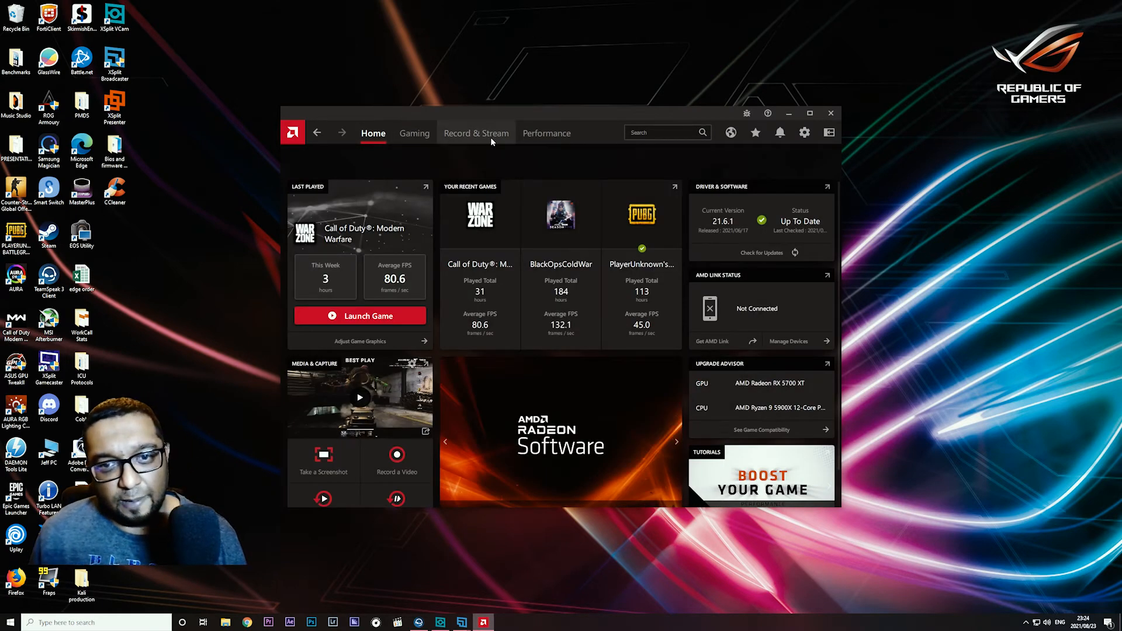
click(414, 134)
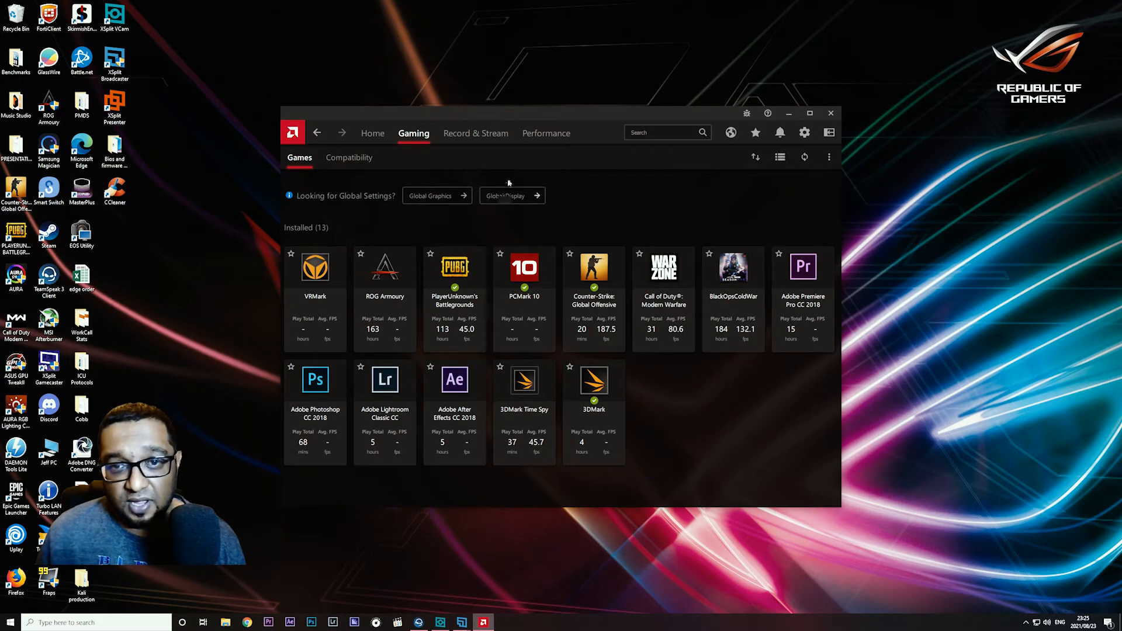
click(804, 132)
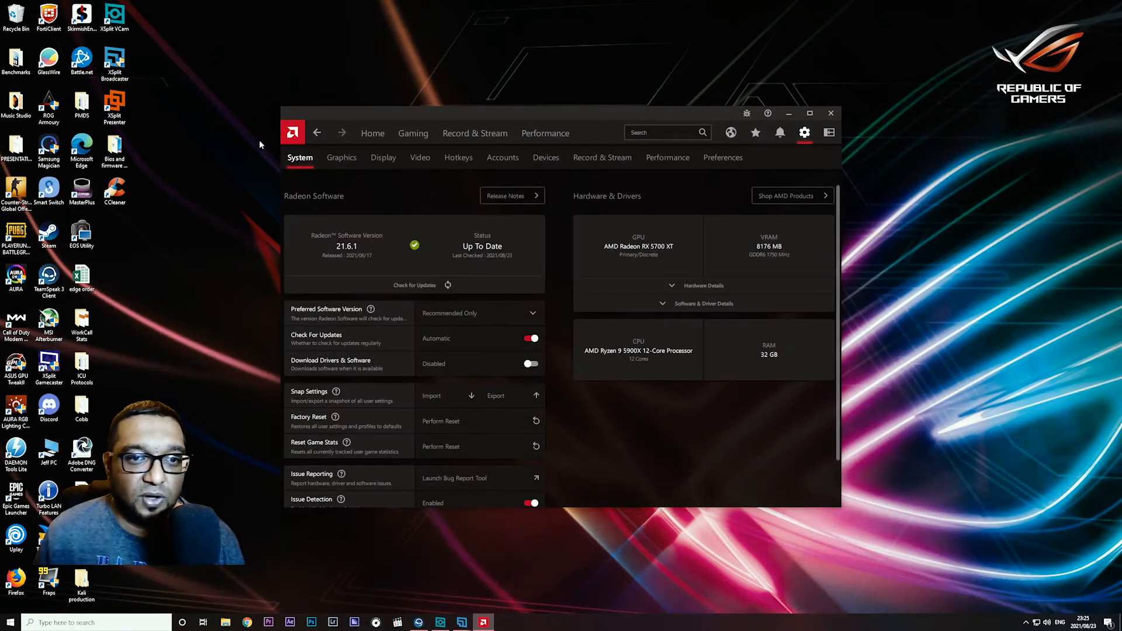
Review the global Graphics settings: Custom profile, Anti-Lag enabled, Image Sharpening 80%
click(341, 157)
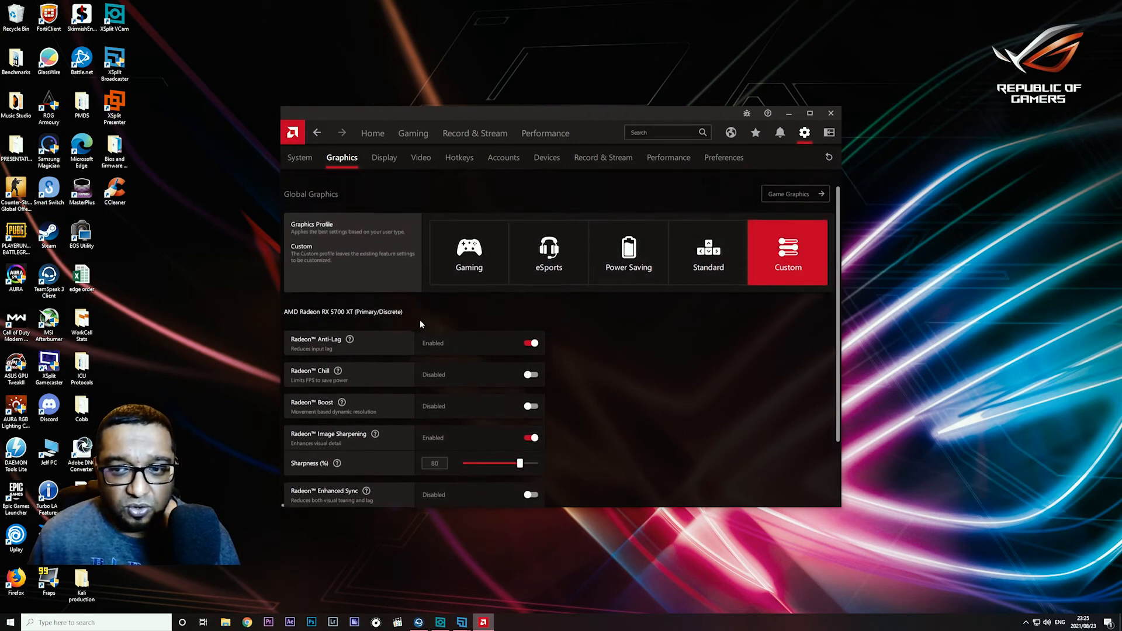
scroll(down, 3)
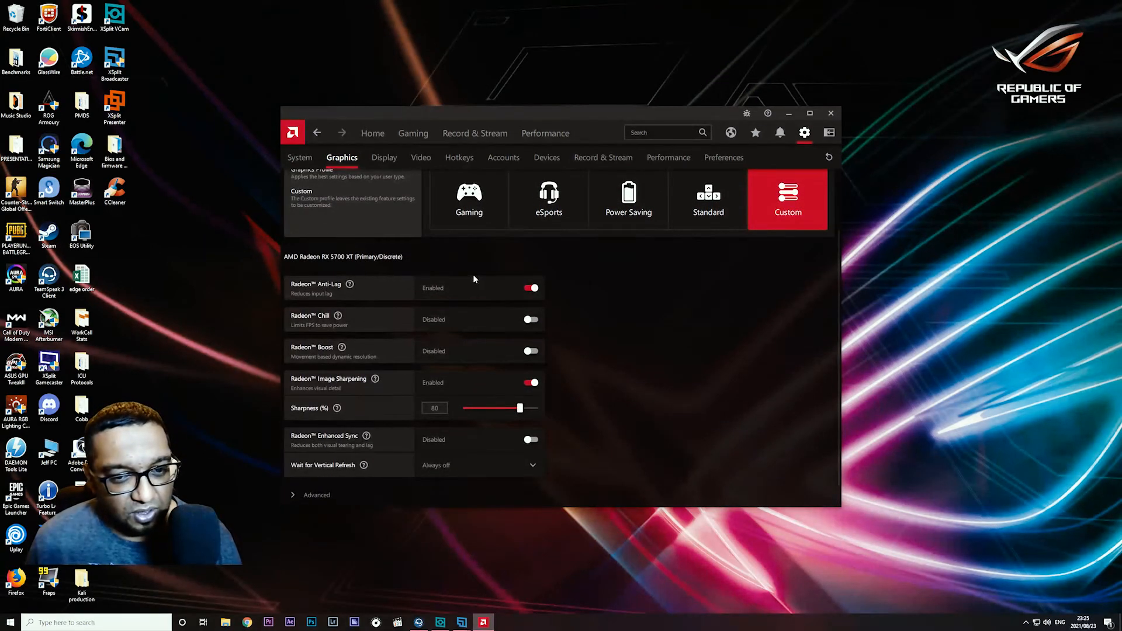
mouse_move(338, 300)
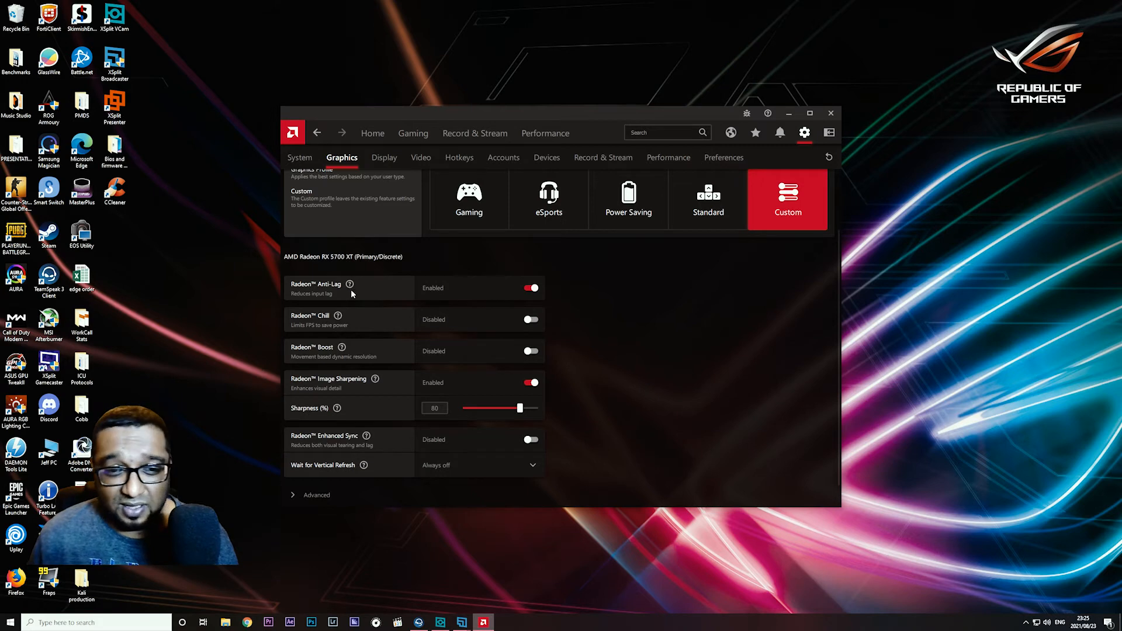
mouse_move(385, 302)
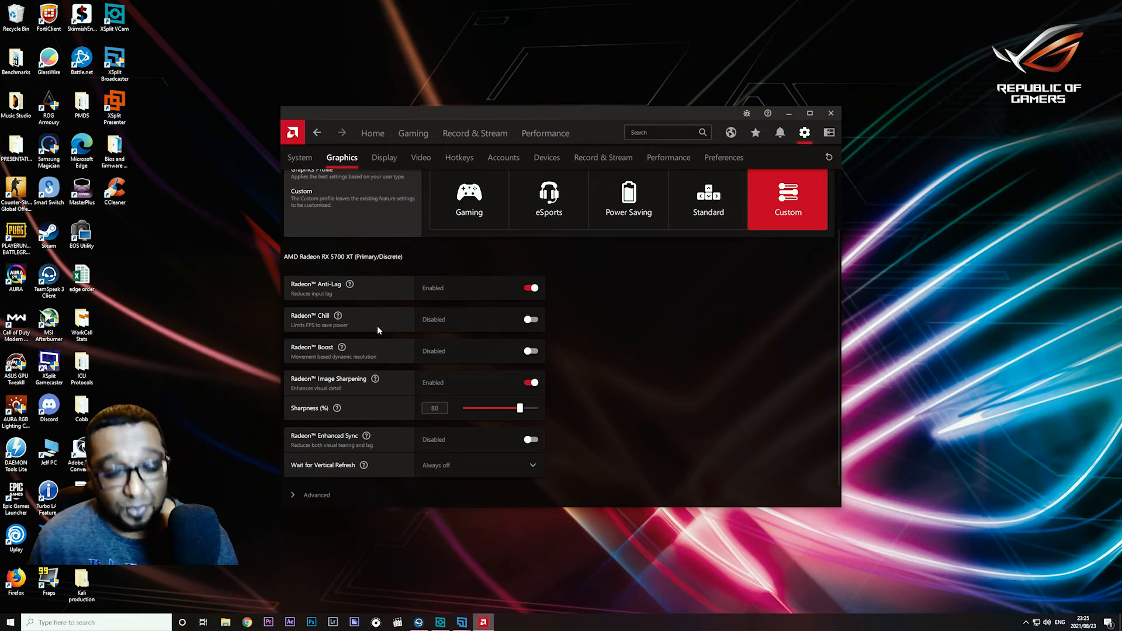
scroll(down, 3)
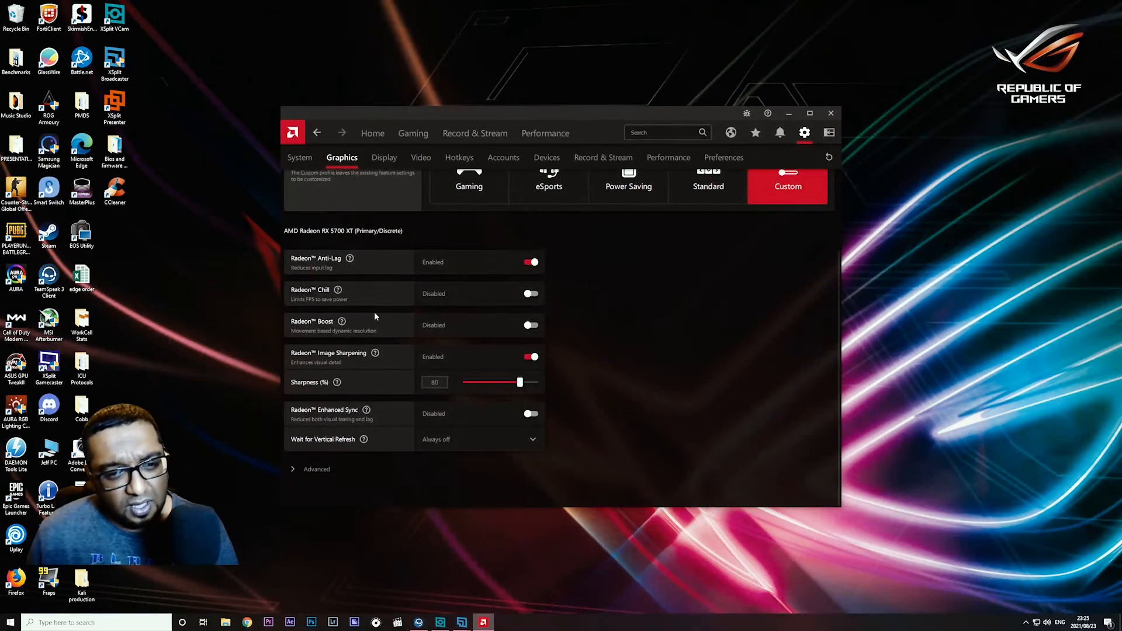
mouse_move(314, 336)
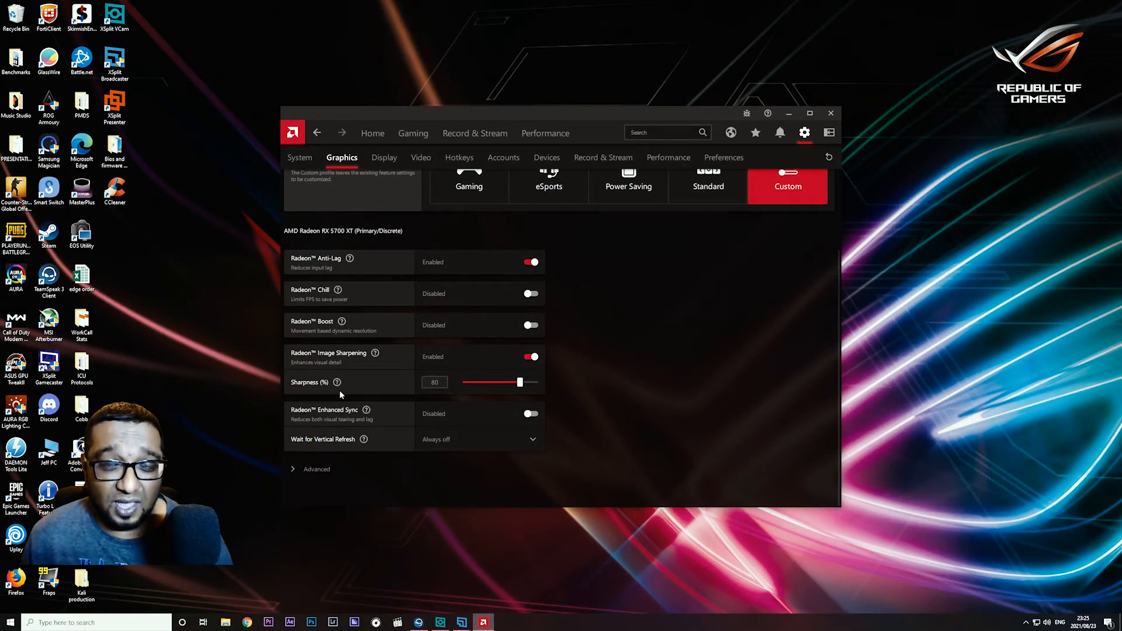
mouse_move(376, 353)
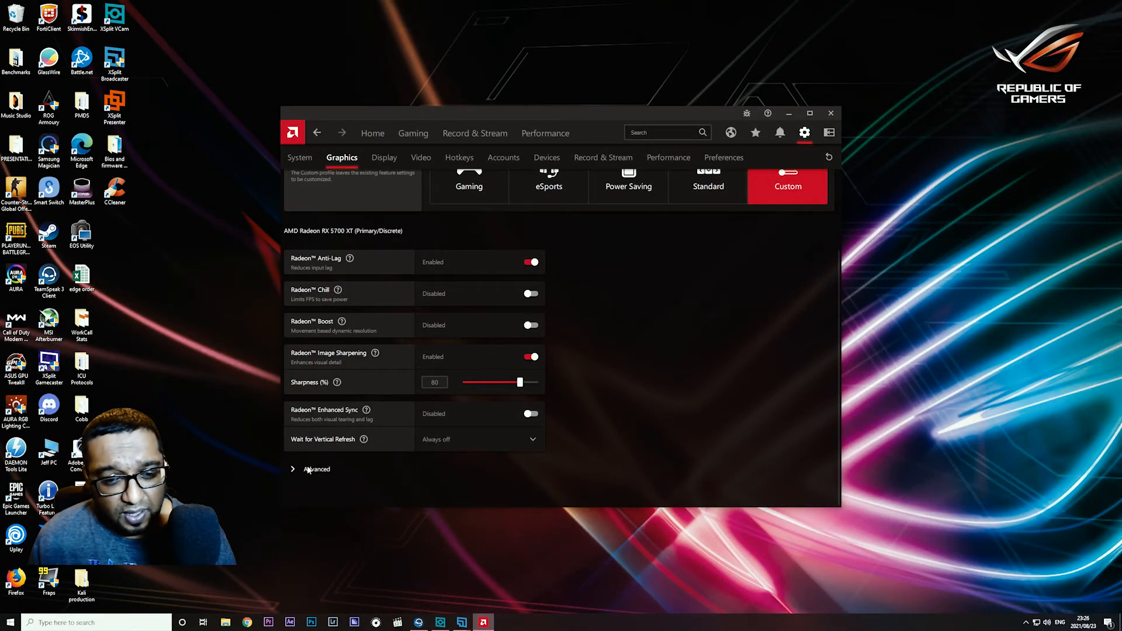
mouse_move(380, 451)
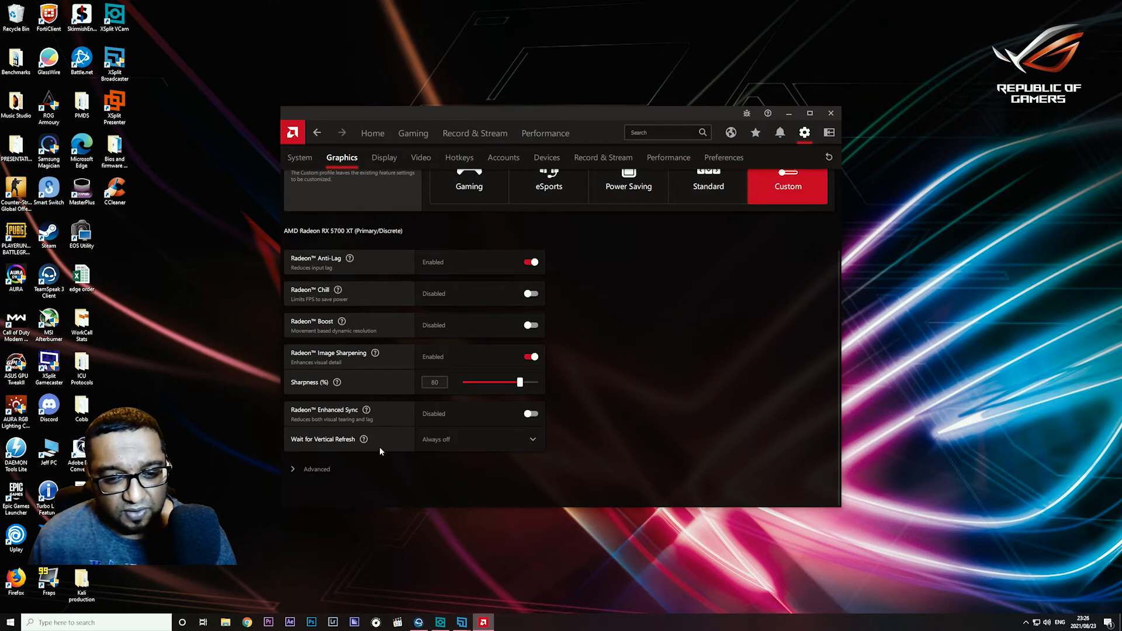
scroll(down, 3)
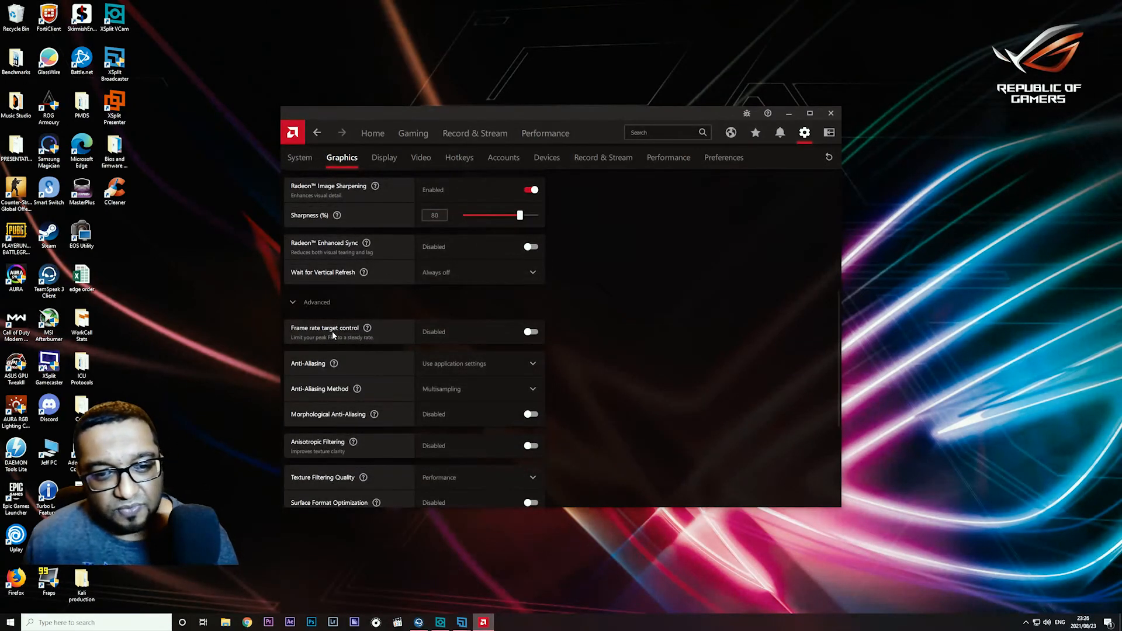
mouse_move(551, 351)
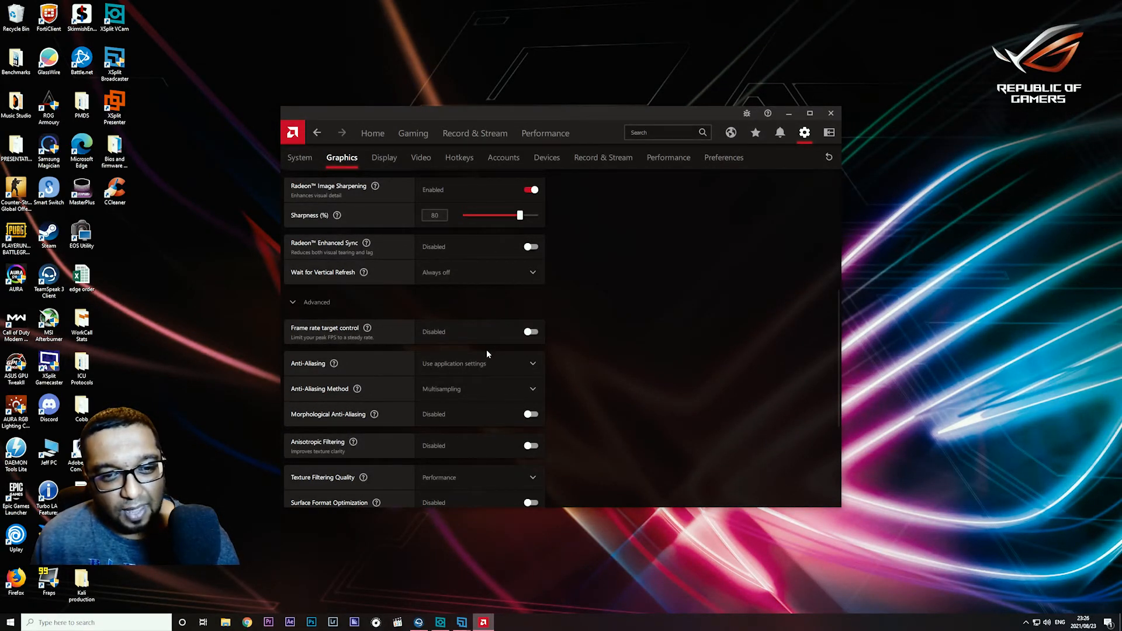
mouse_move(477, 352)
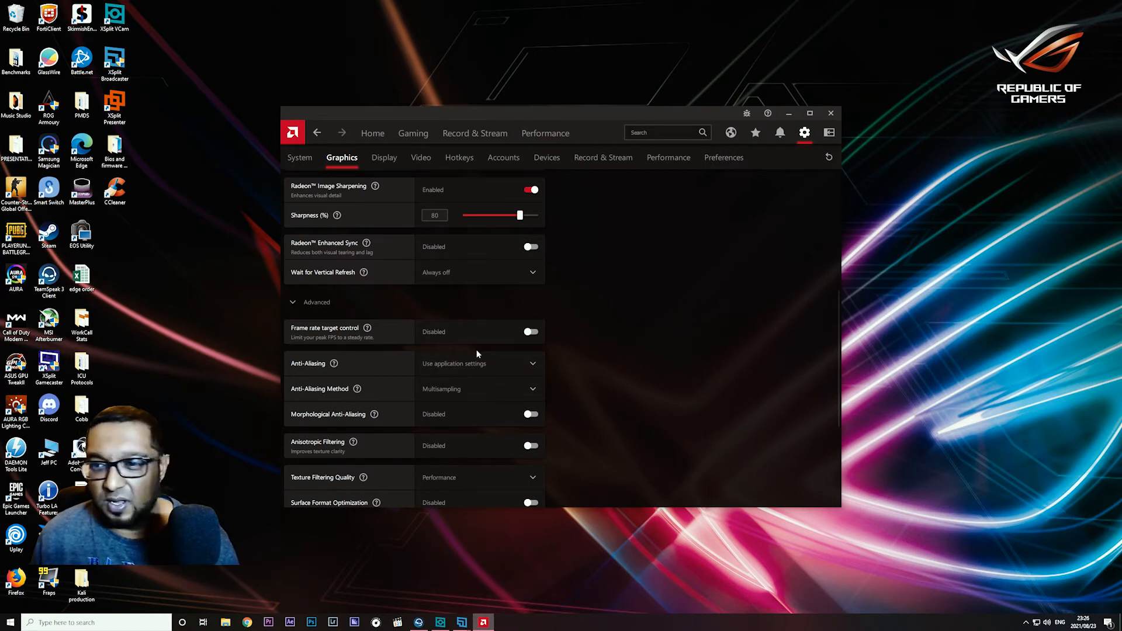
mouse_move(470, 357)
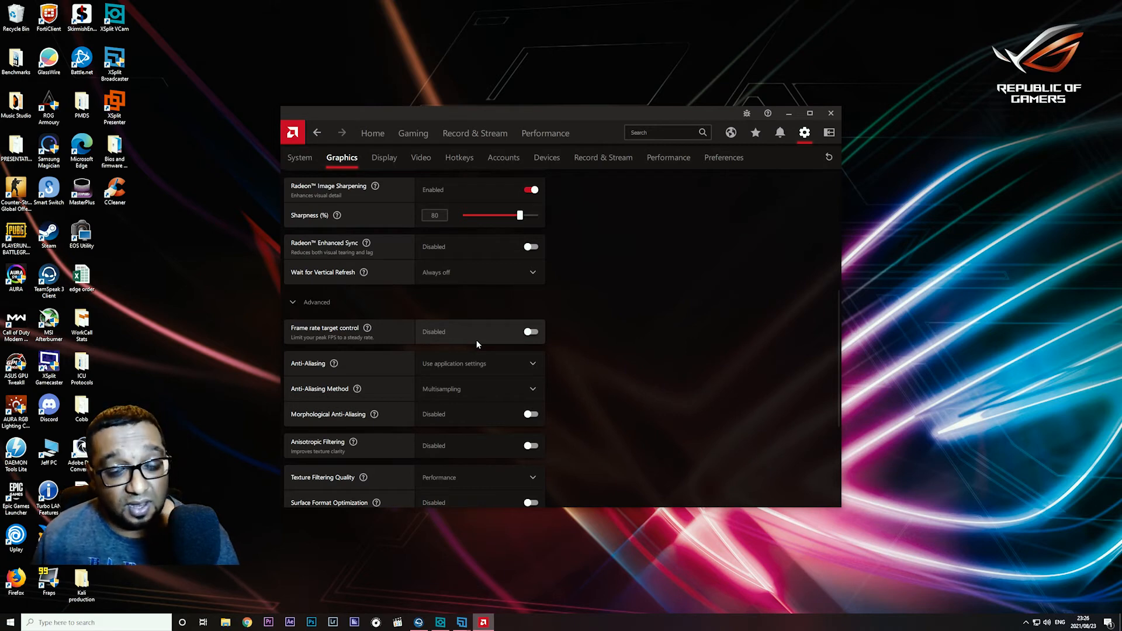
scroll(down, 3)
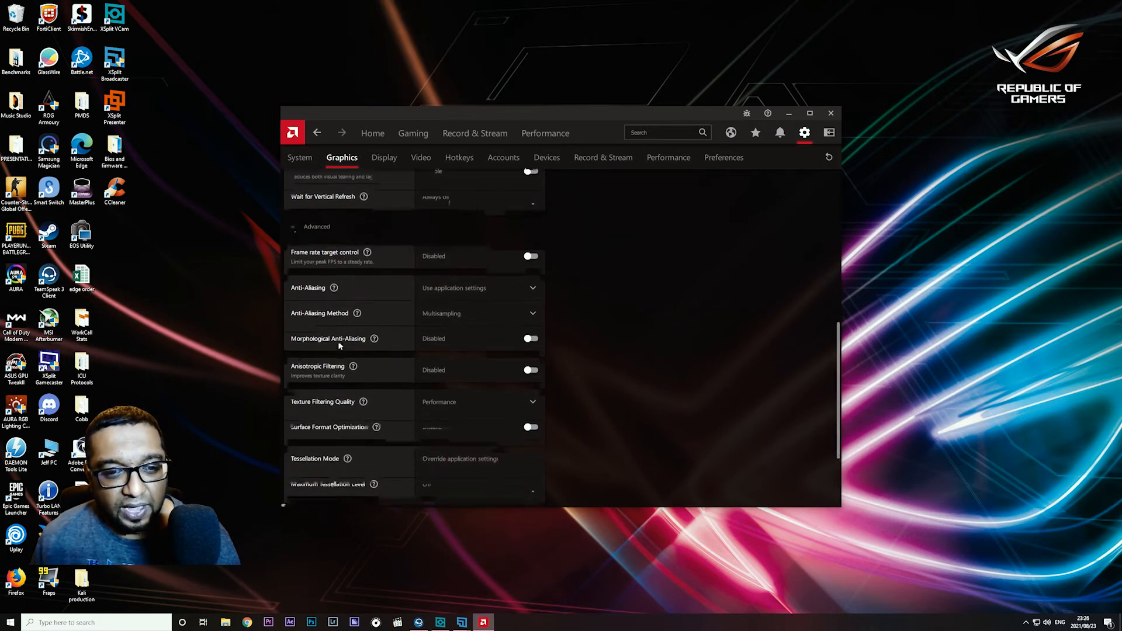
scroll(down, 3)
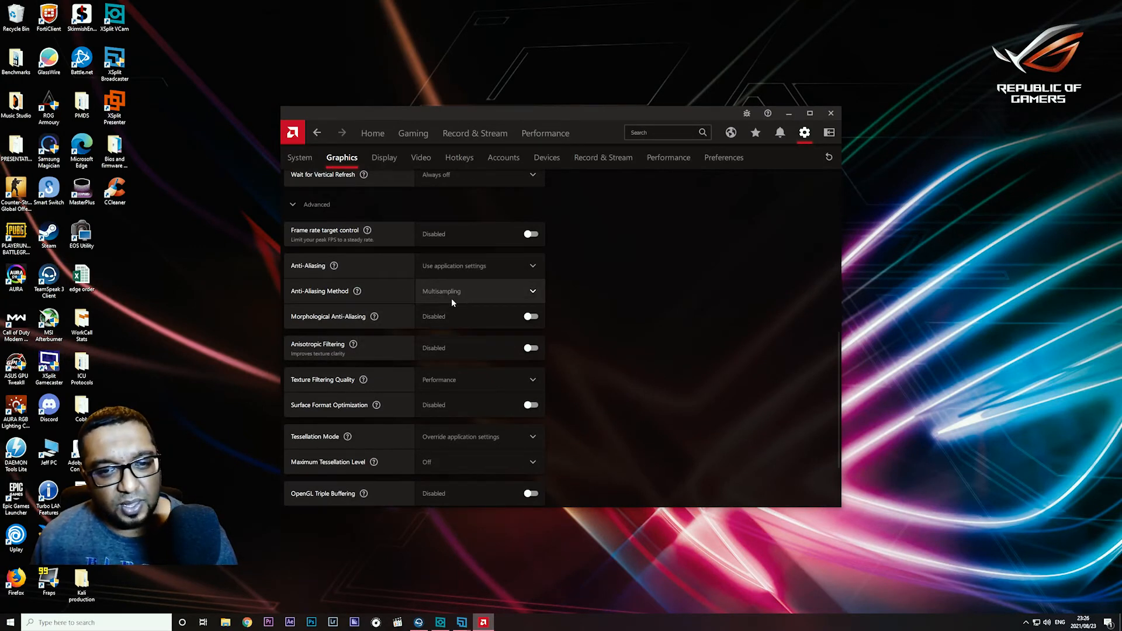
scroll(down, 3)
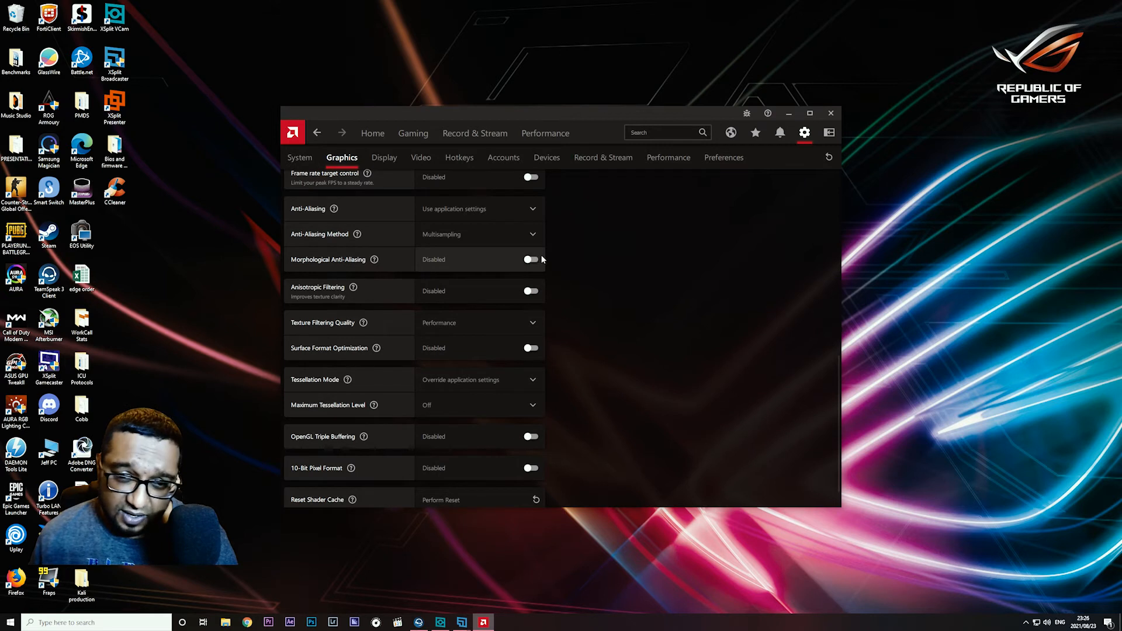
mouse_move(487, 296)
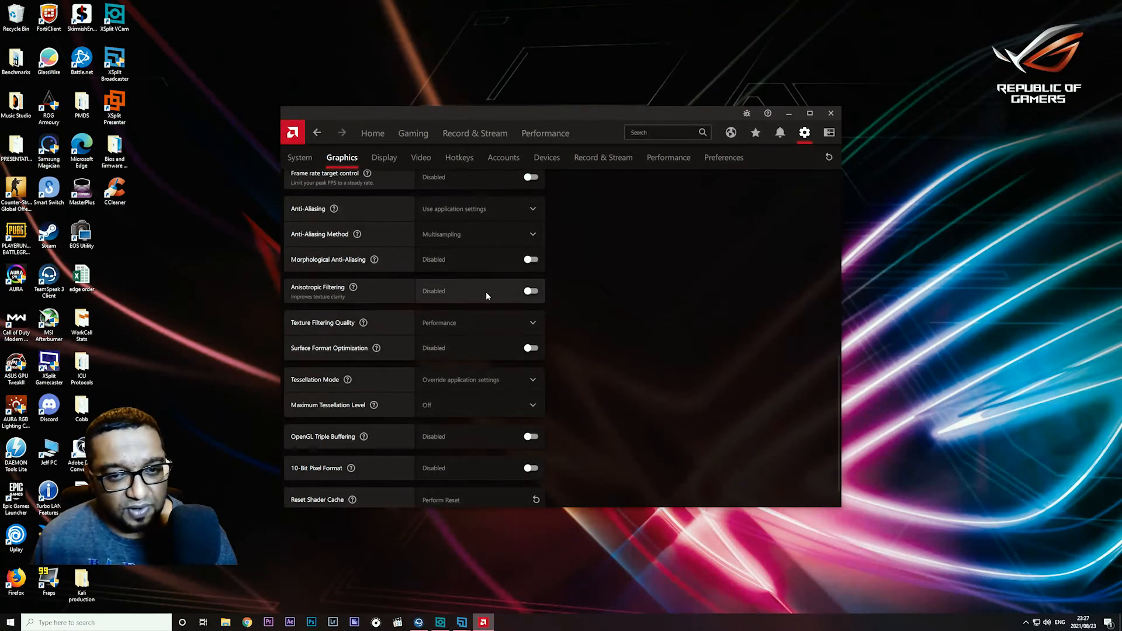
scroll(down, 3)
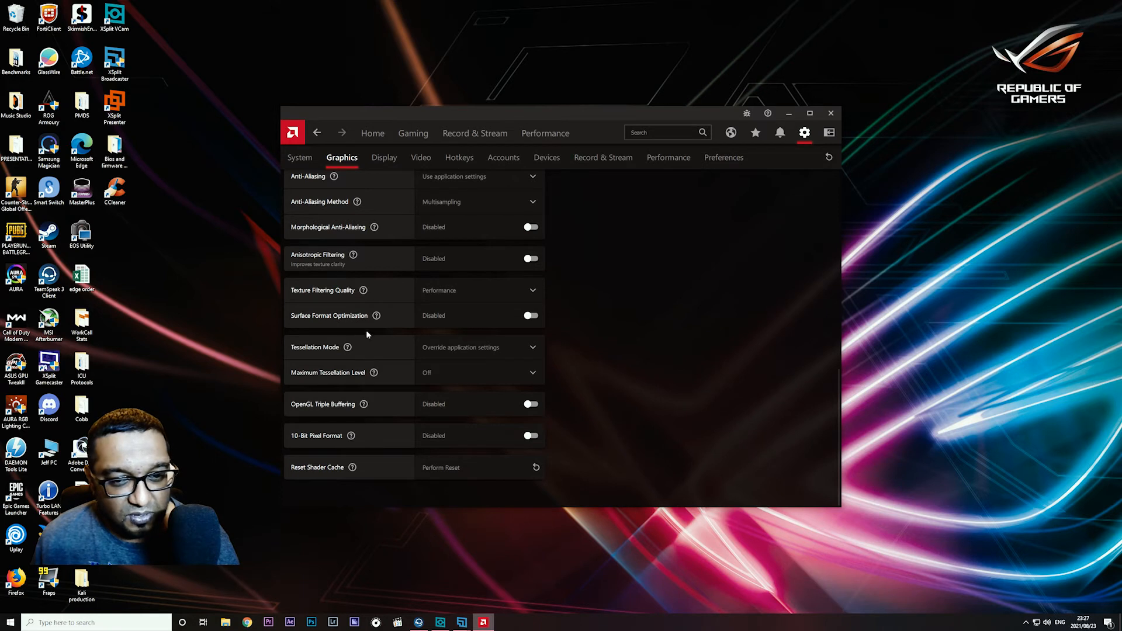
mouse_move(510, 323)
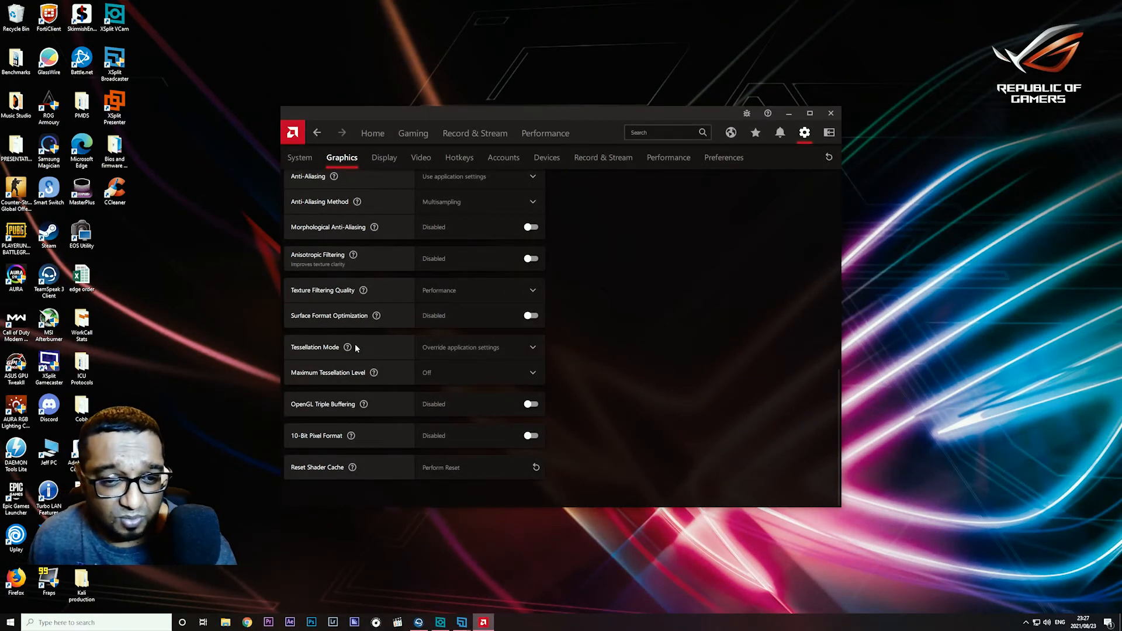
click(479, 347)
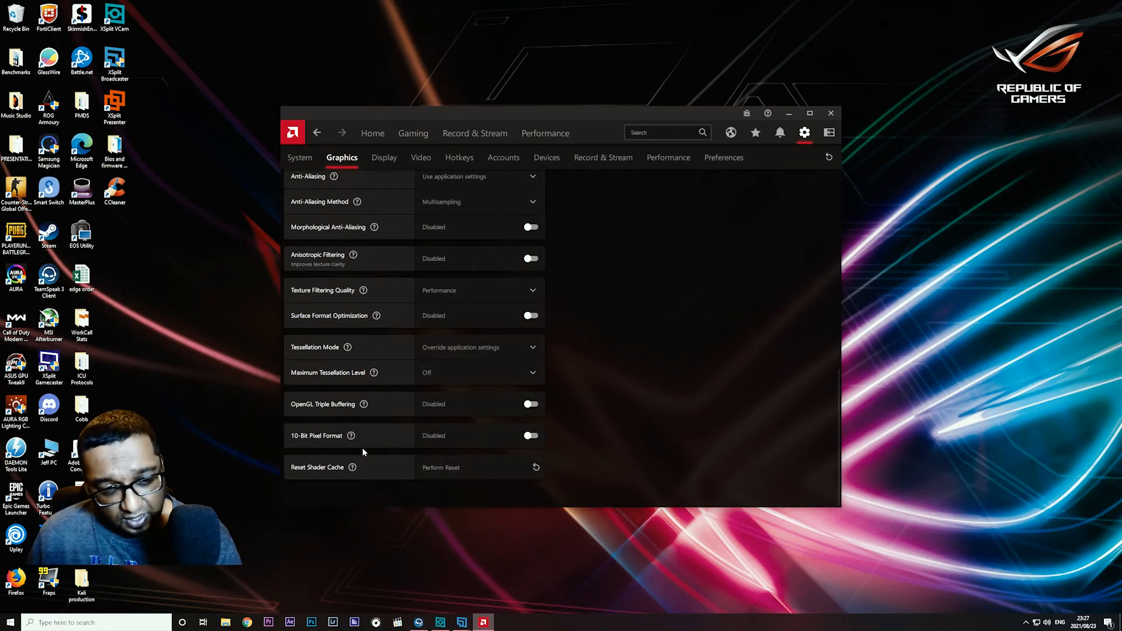
mouse_move(419, 497)
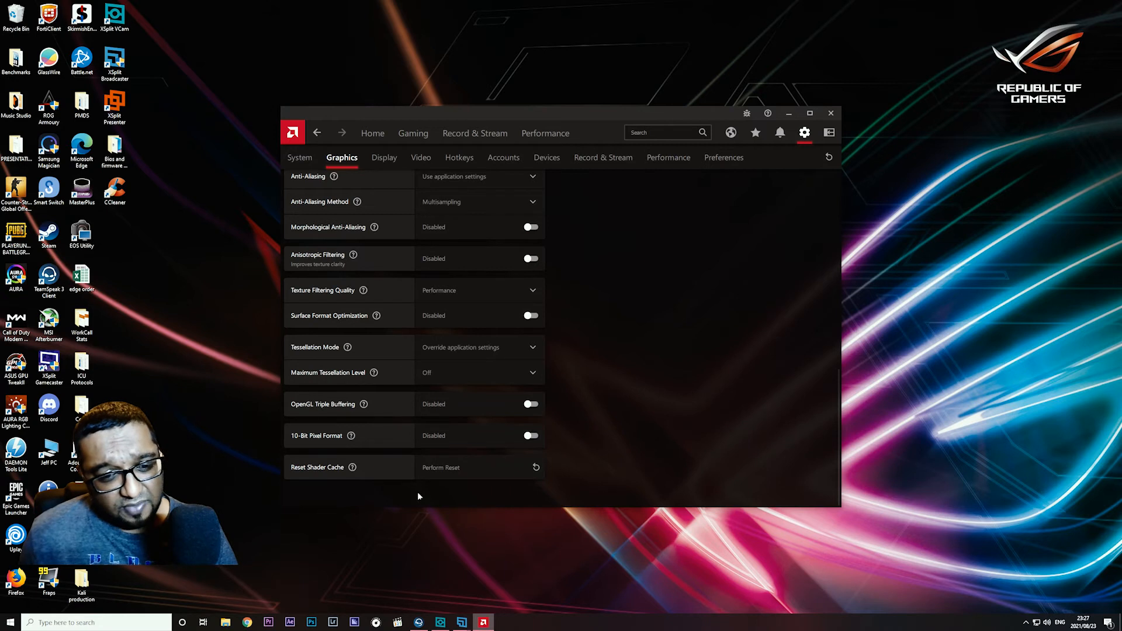
mouse_move(531, 554)
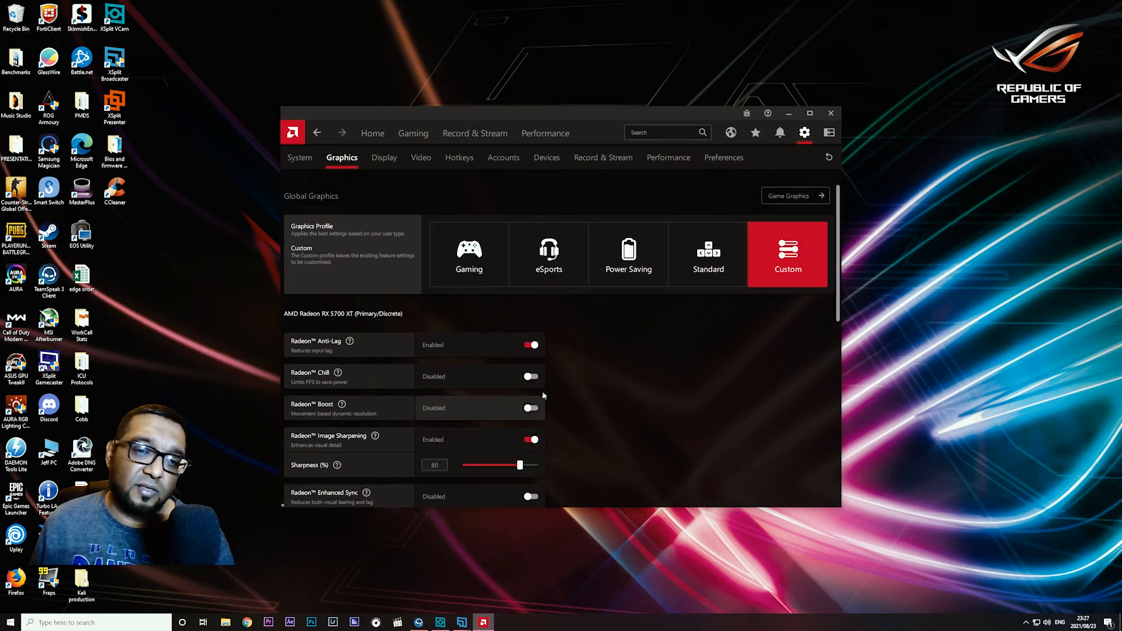
Review the Modern Warfare profile from the Gaming list: Custom graphics, Anti-Lag on, FreeSync on for display 1
click(413, 133)
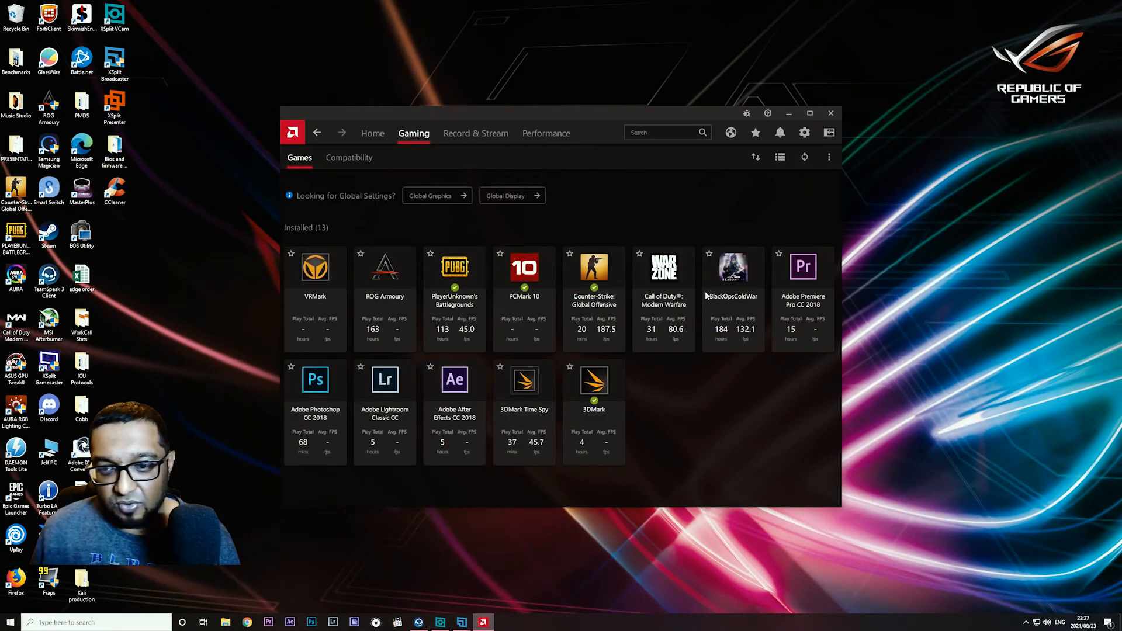
mouse_move(679, 297)
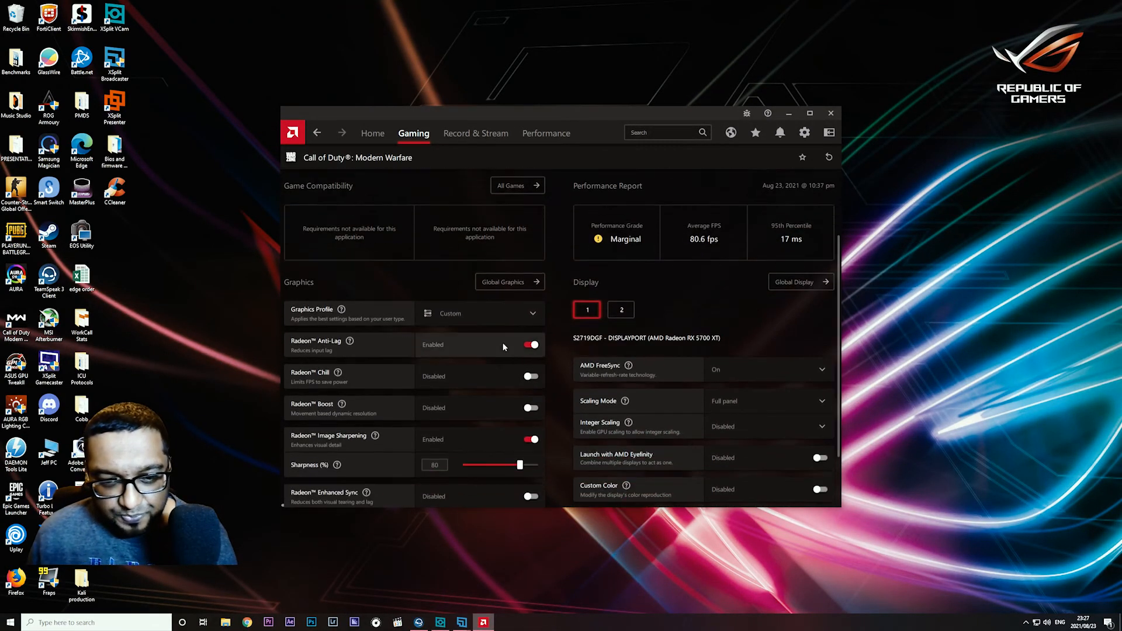
scroll(down, 3)
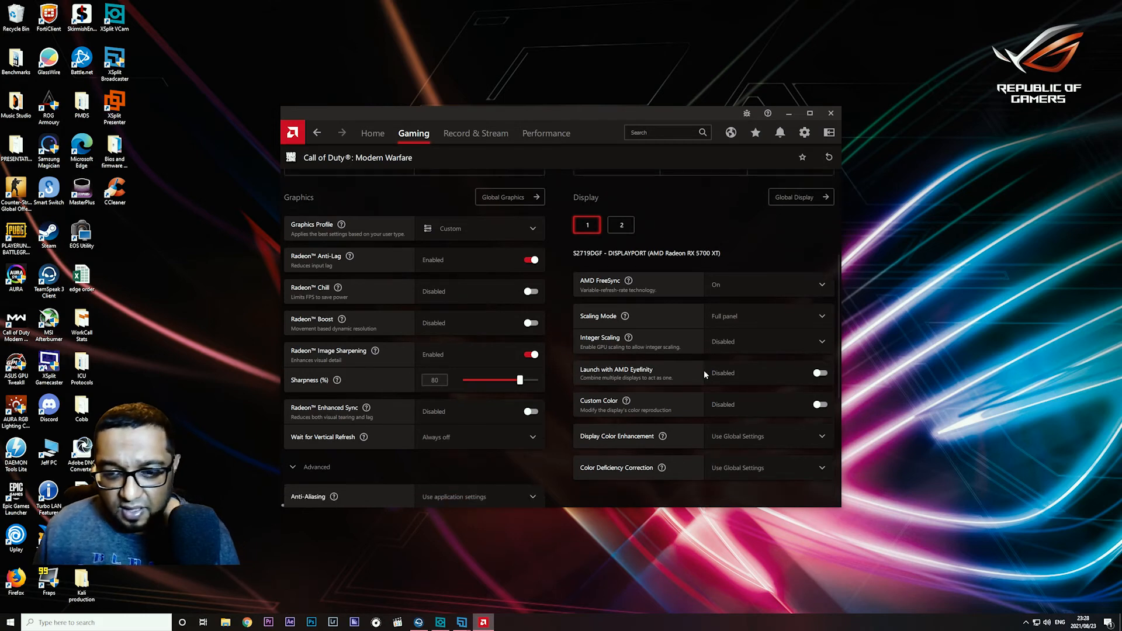
scroll(down, 3)
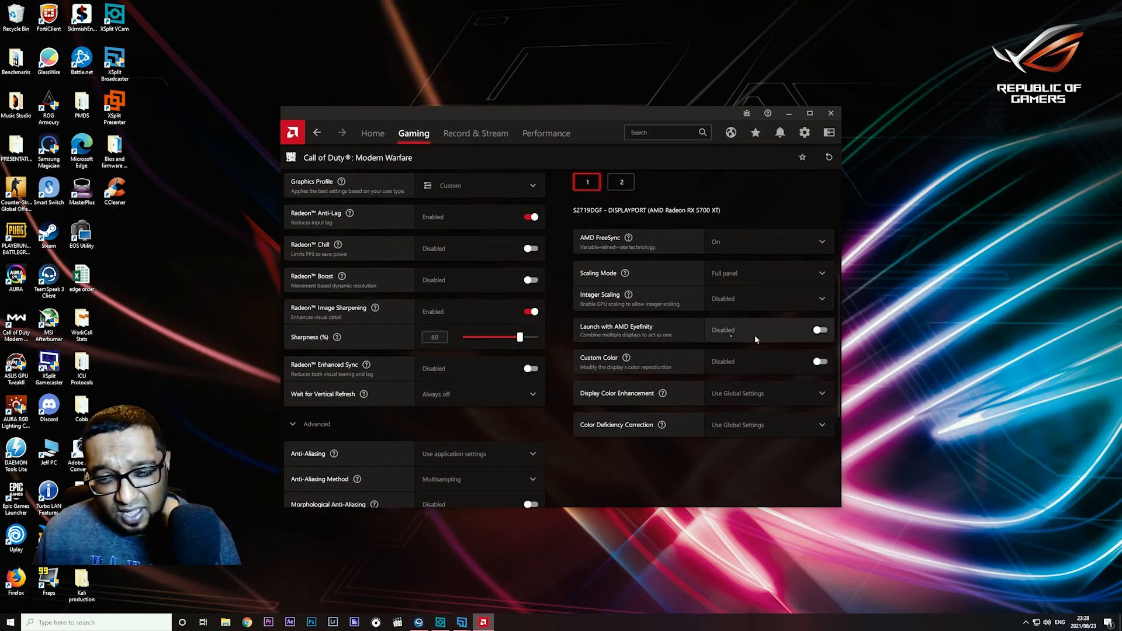
mouse_move(650, 355)
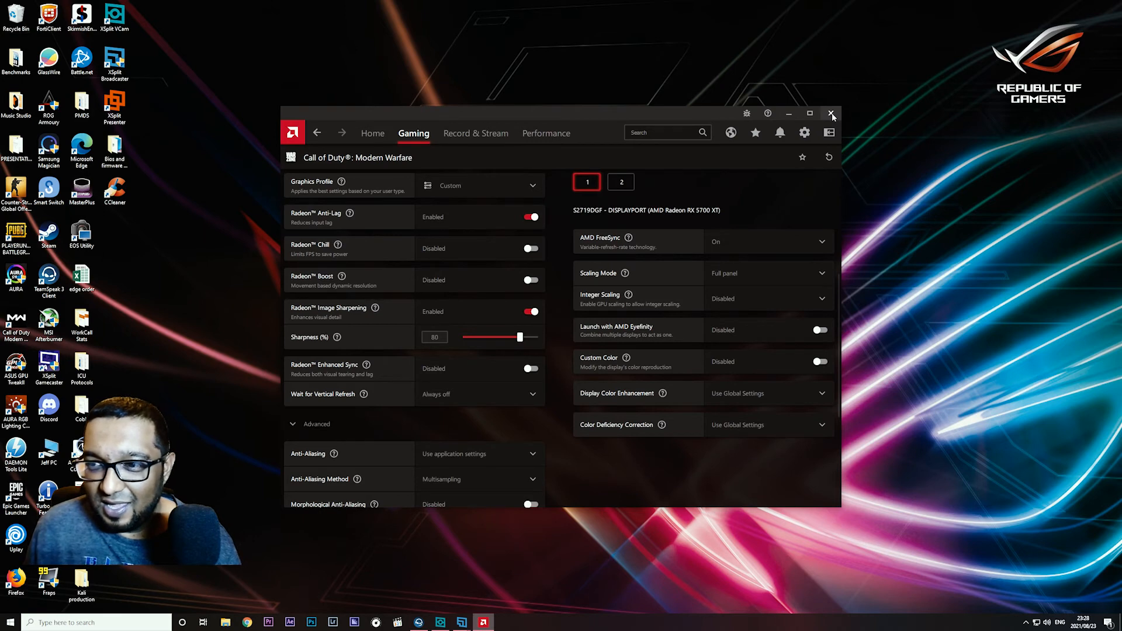
Close the Radeon Software window, leaving the desktop showing
click(833, 114)
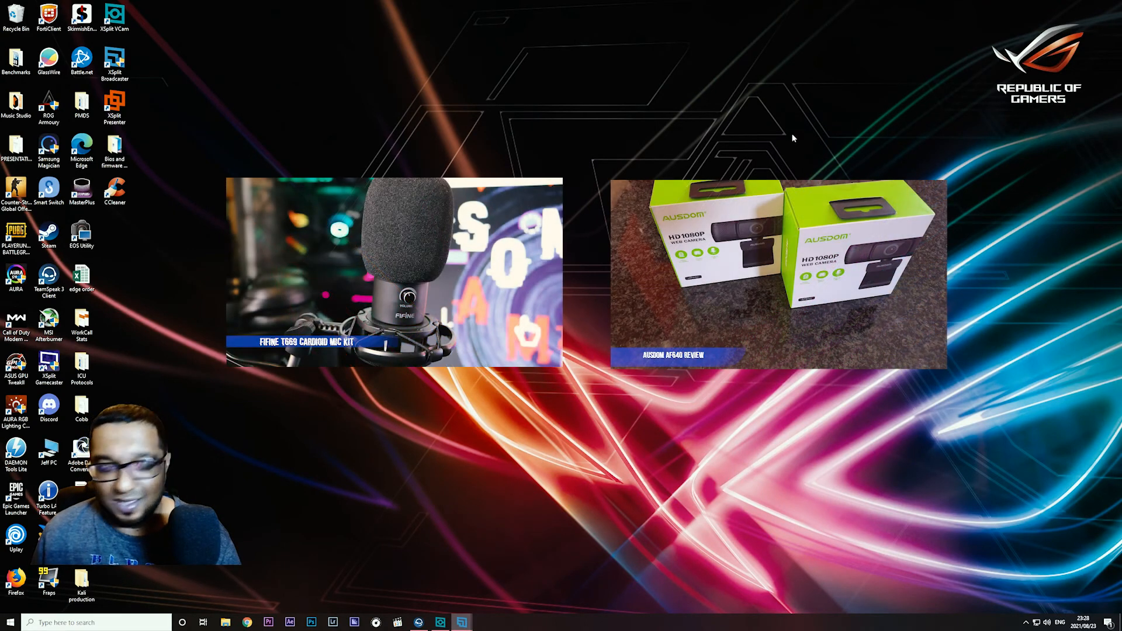
mouse_move(602, 99)
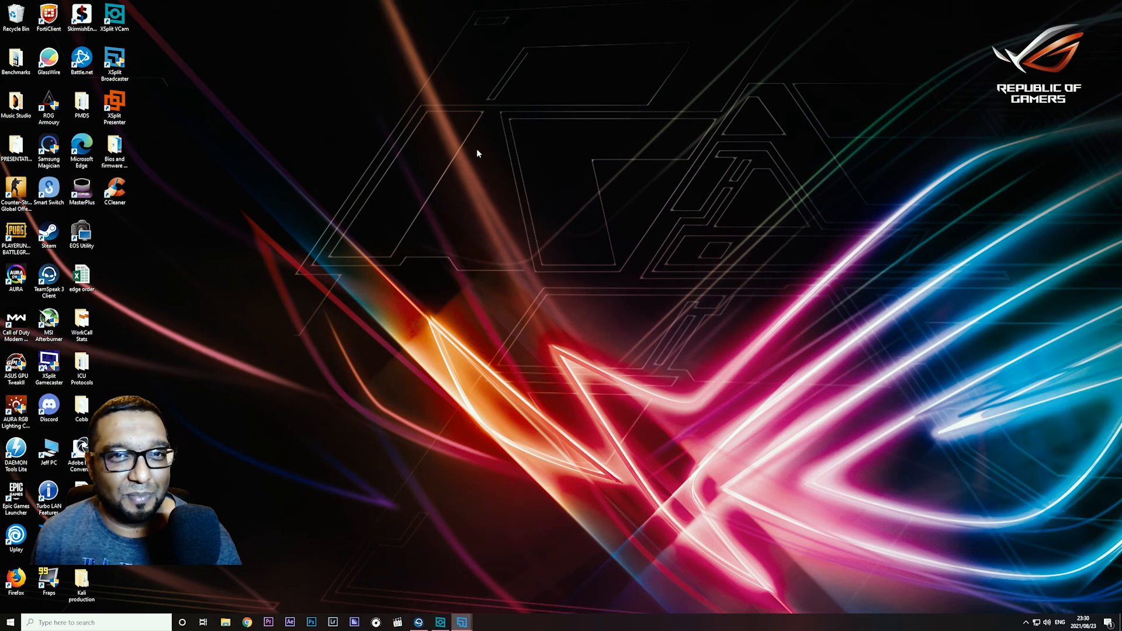
mouse_move(300, 322)
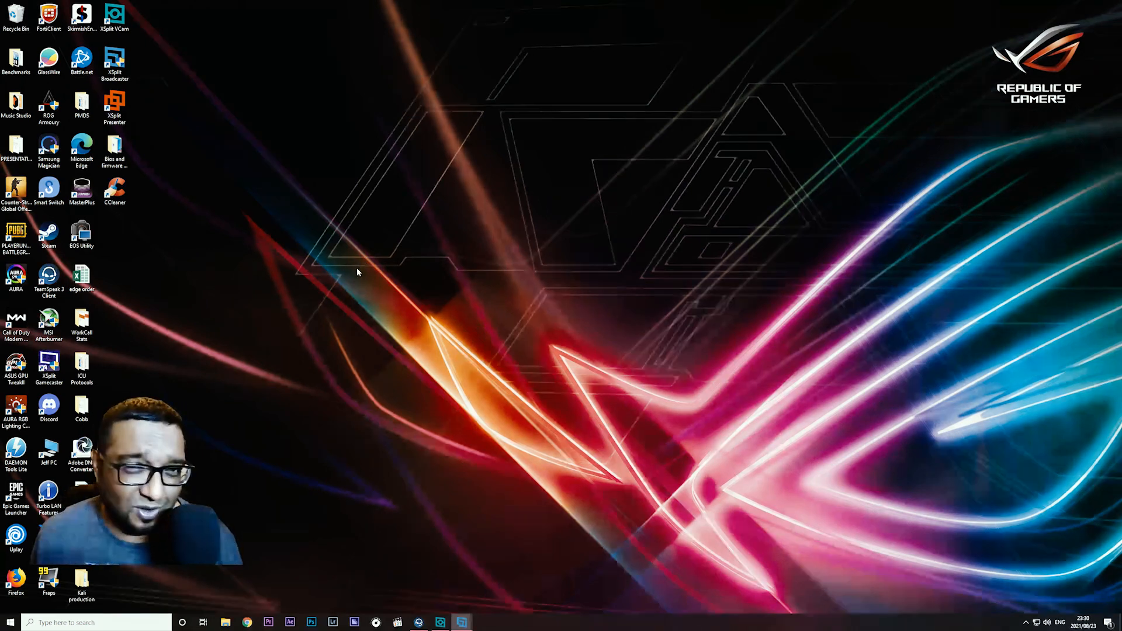
mouse_move(437, 10)
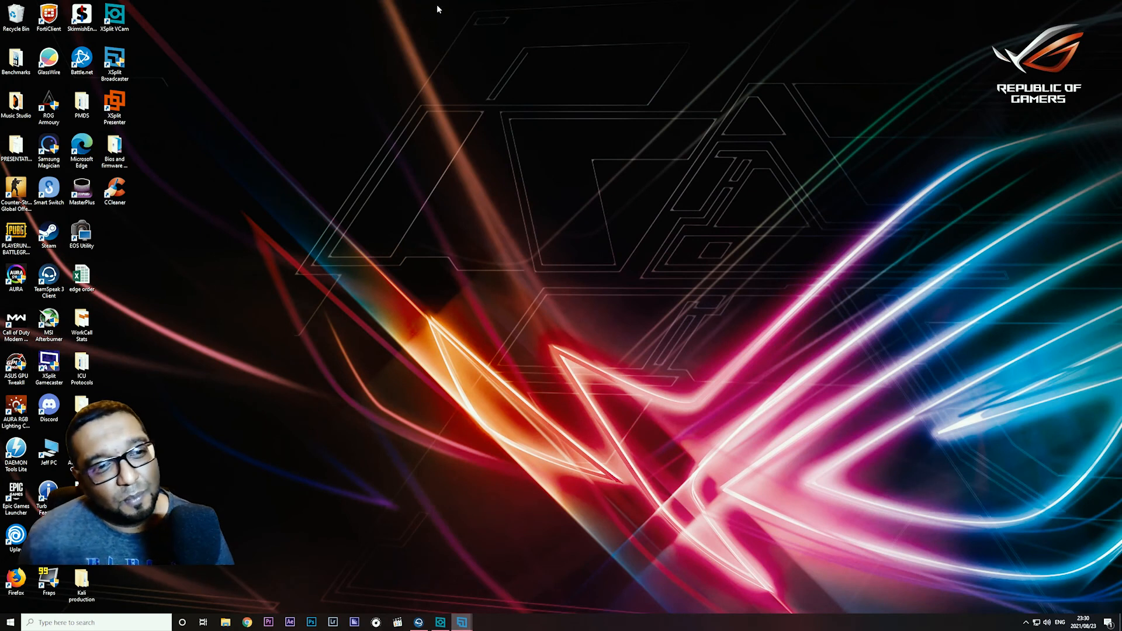
mouse_move(461, 131)
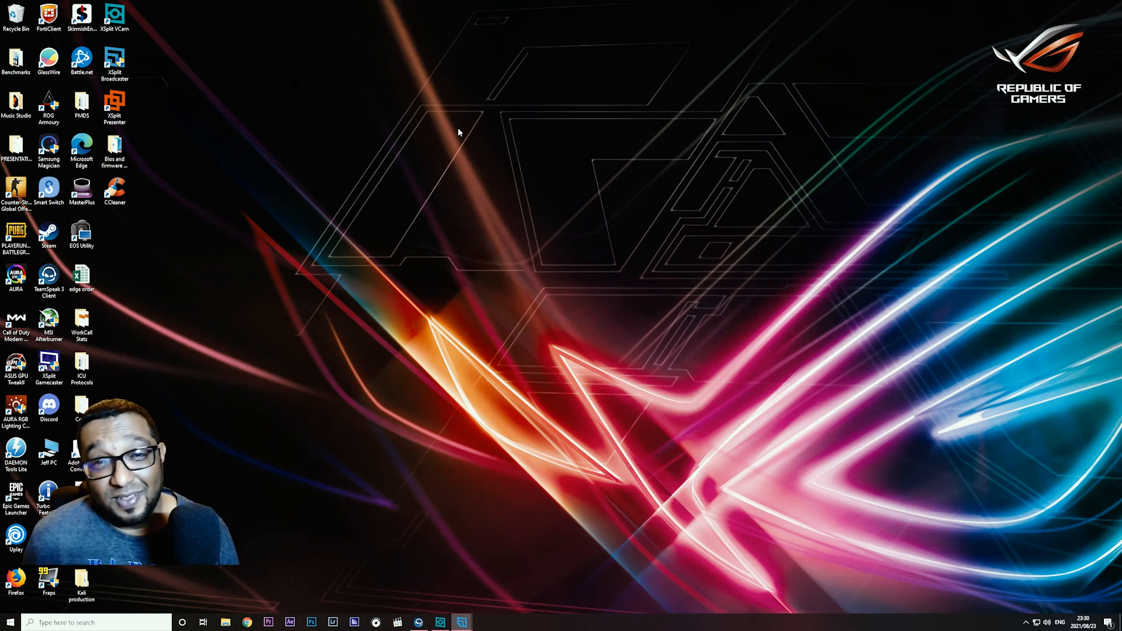
mouse_move(473, 217)
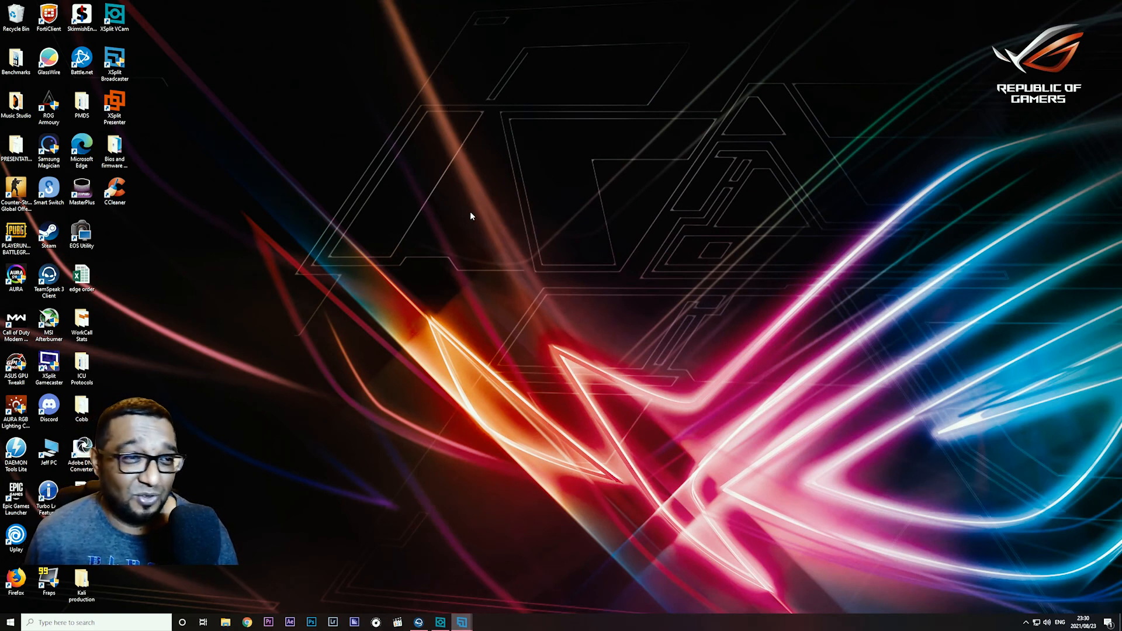
mouse_move(477, 246)
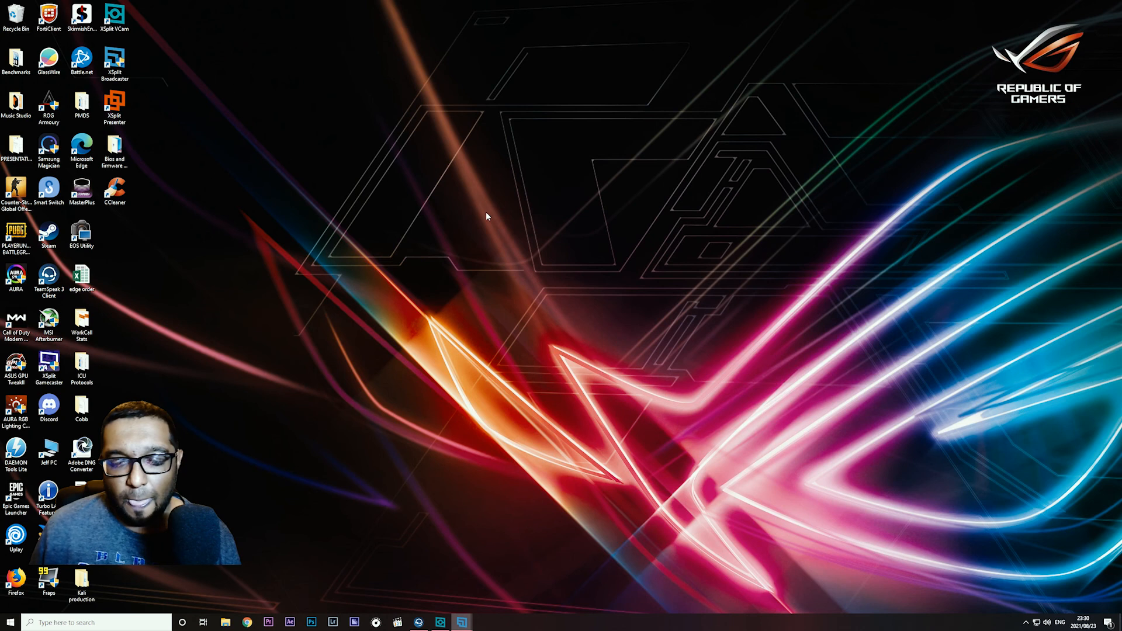
mouse_move(441, 153)
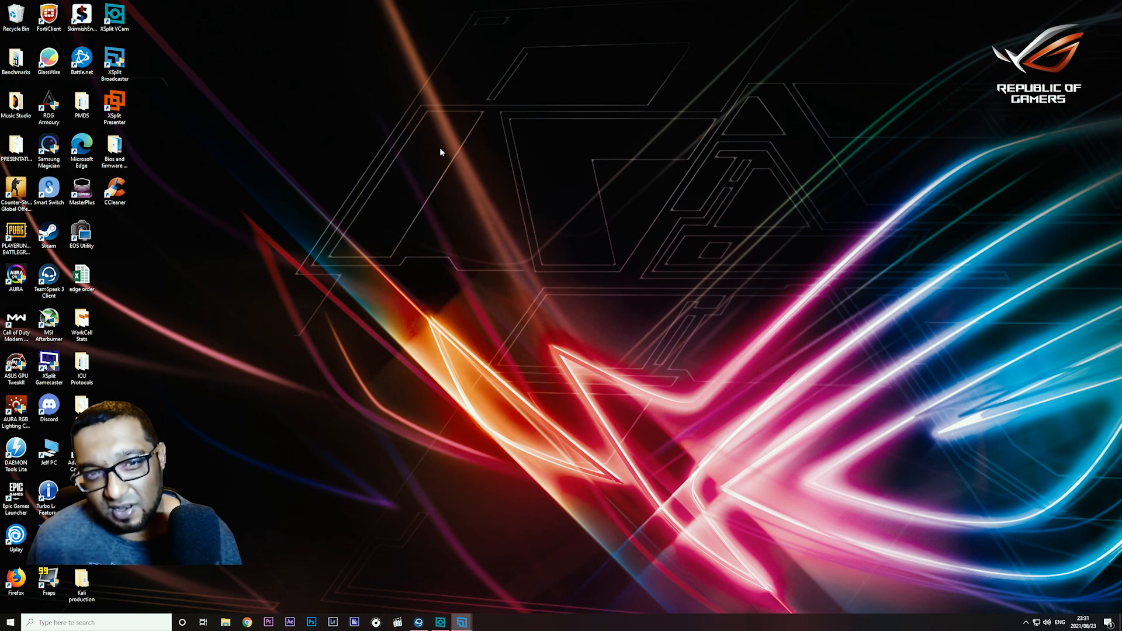